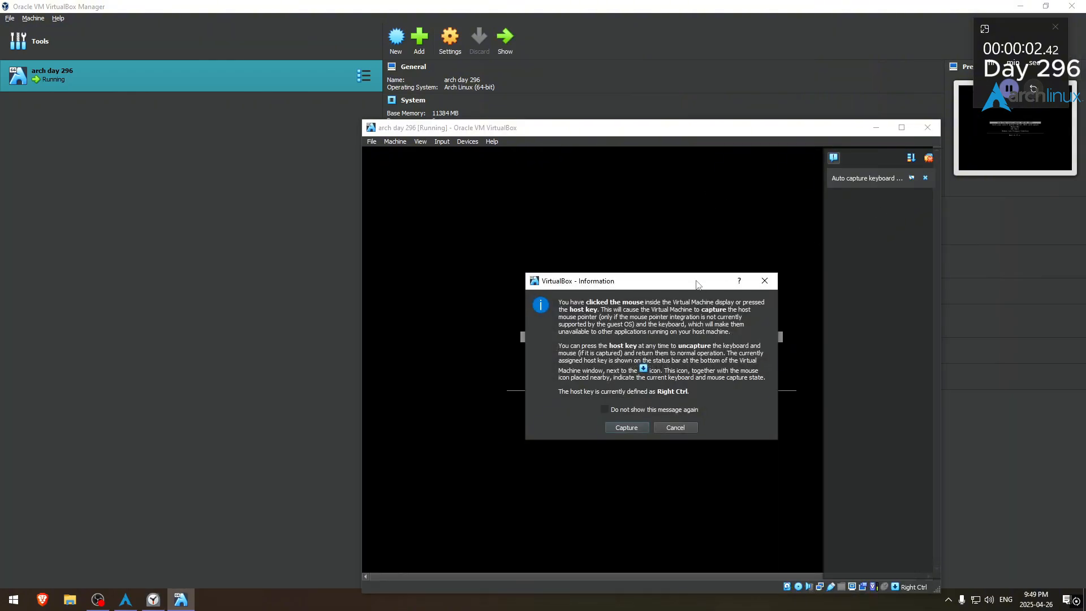
Accept mouse capture so the Arch VM takes keyboard and mouse and boots the live ISO
left_click(675, 427)
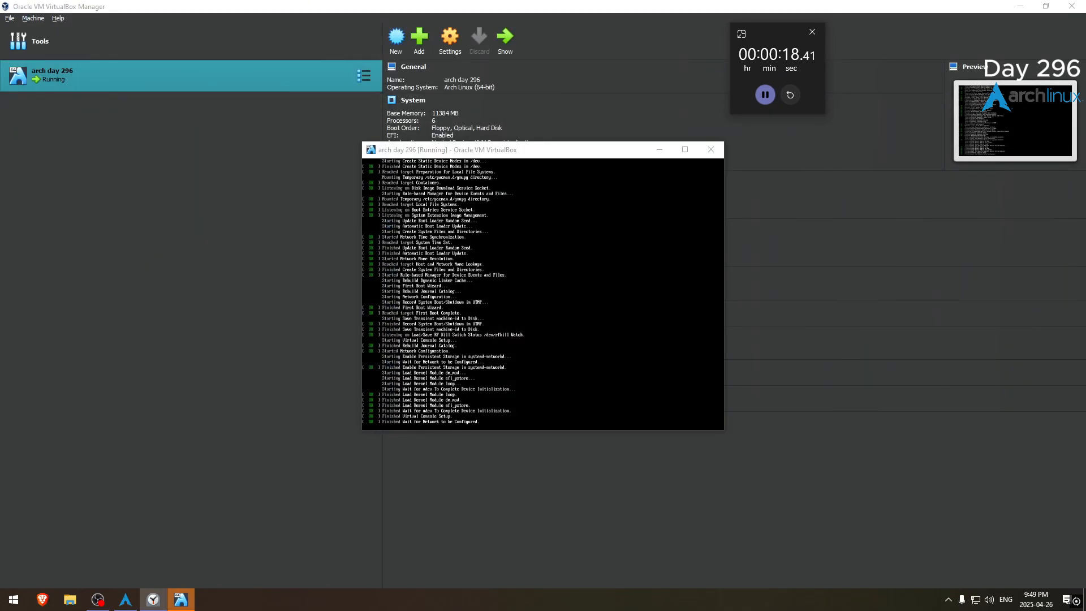
Maximize the VM window before partitioning /dev/sda into 800M, 2G and 5.2G with cfdisk
left_click(684, 149)
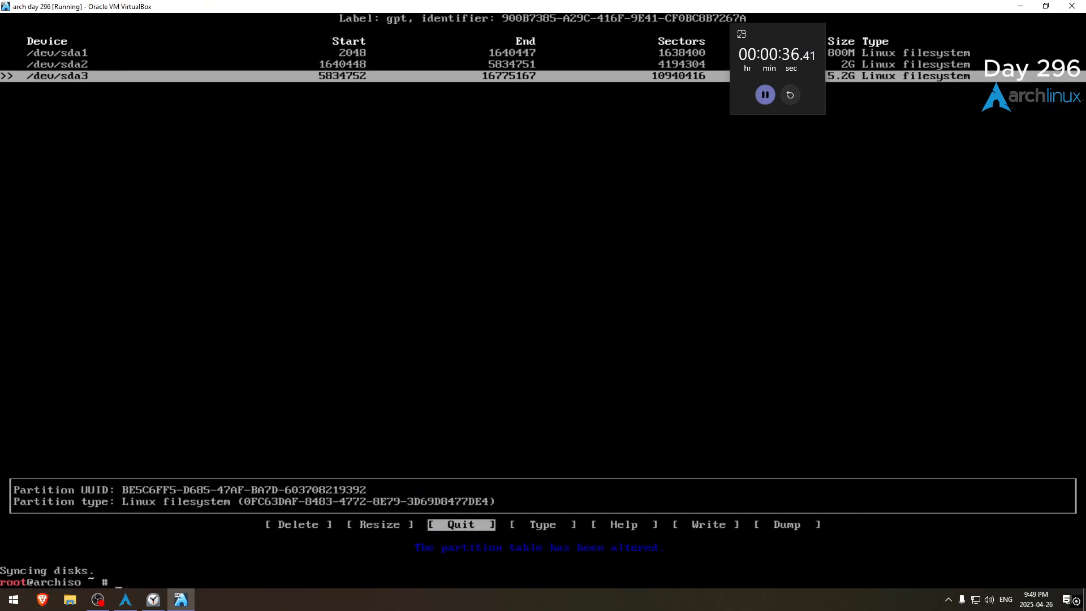
Format sda3 as ext4, sda2 as swap and sda1 as FAT32
type("mkfs.ext4 /dev/sda3")
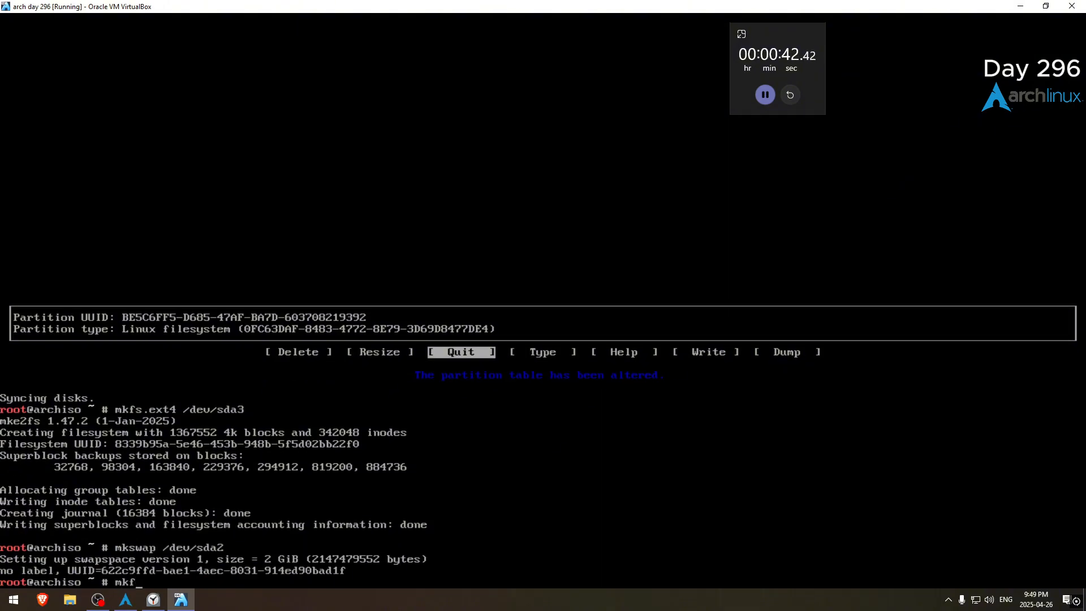
type("s.fat -f 3")
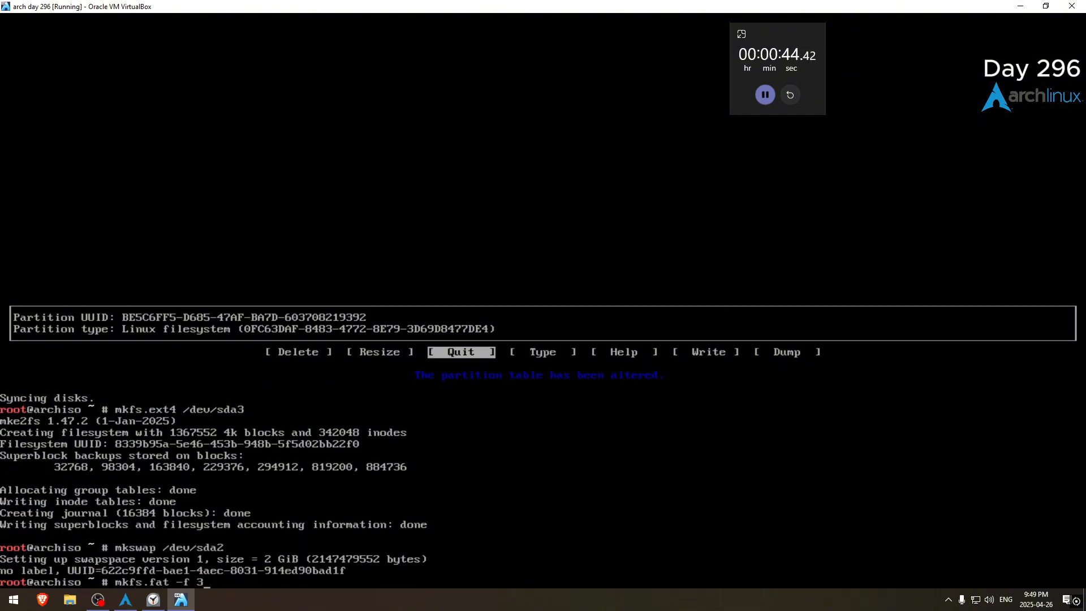
type("2 /dev/sda1")
type("mount ")
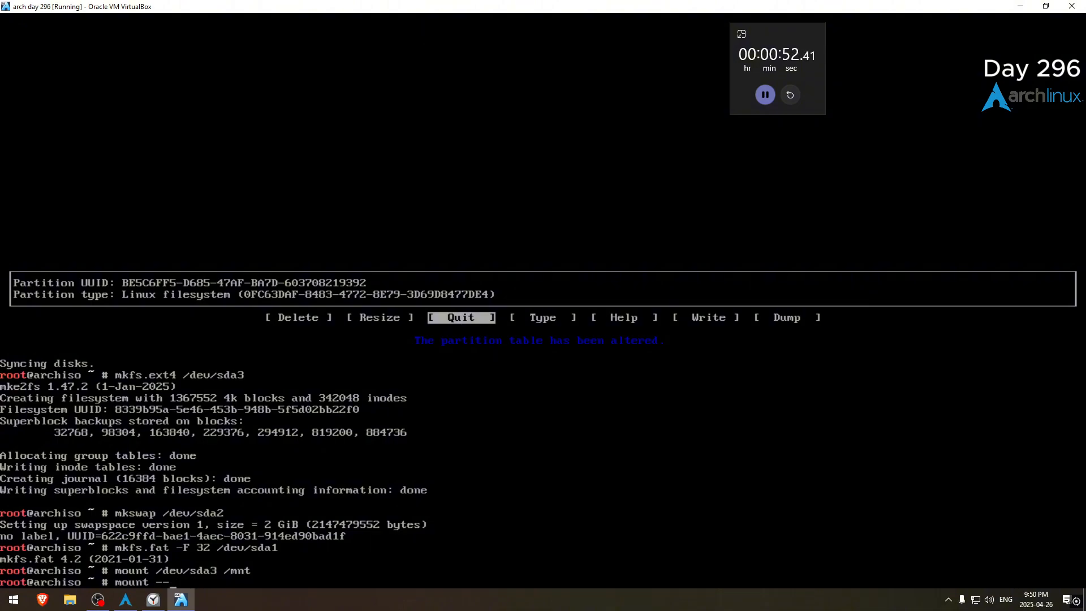
Mount root at /mnt and the EFI partition under it, then enable swap on sda2
type("--mkdir /dev/sda1 /mnt/booty")
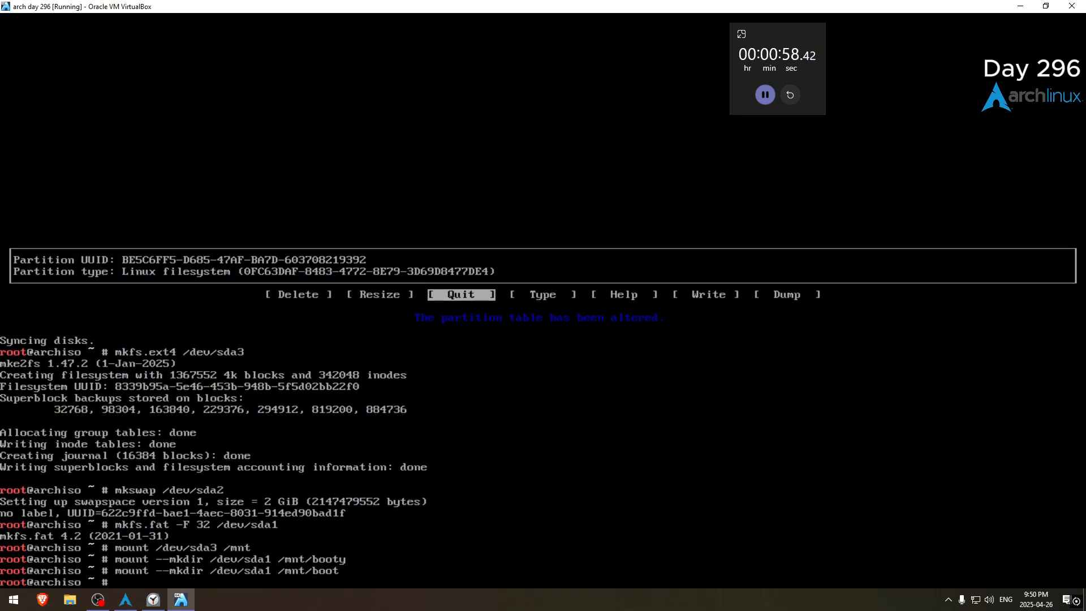
type("swapon /dev/sda2")
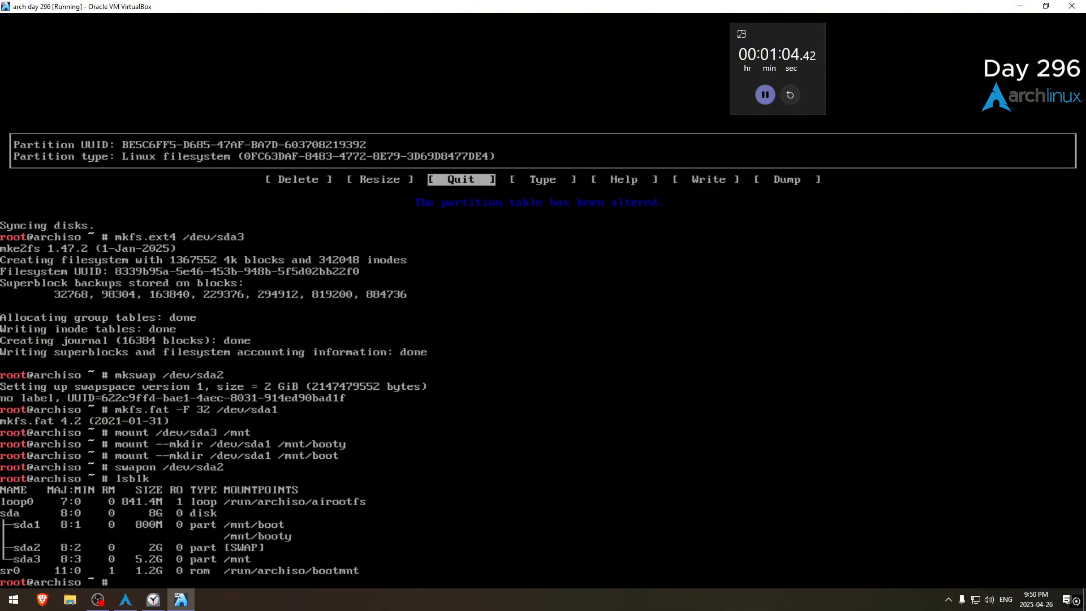
List the block devices with lsblk and unmount /dev/sda1 a first time
type("ls")
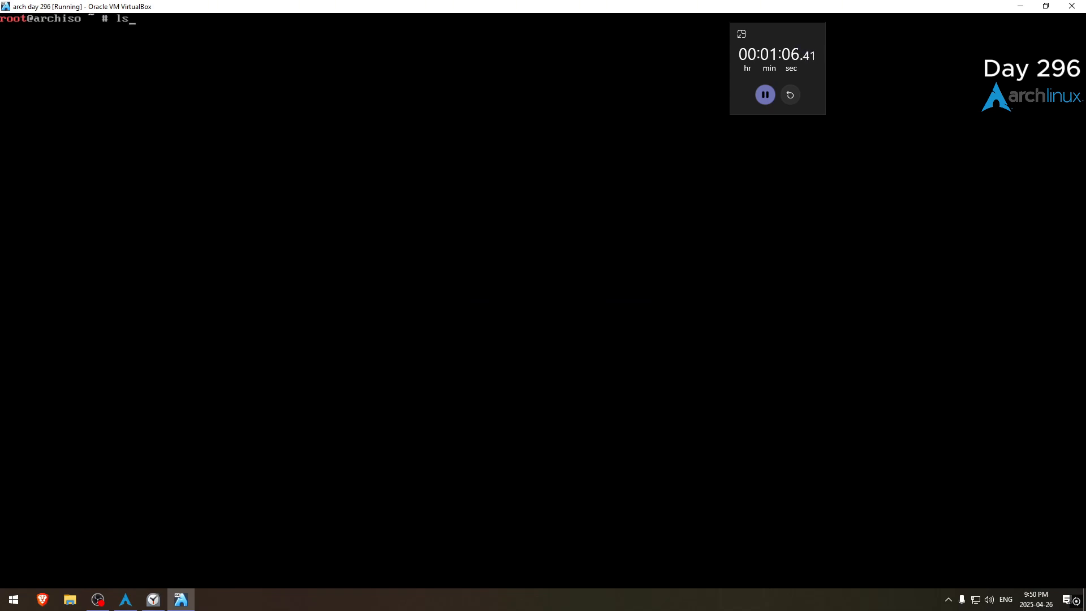
type("bl")
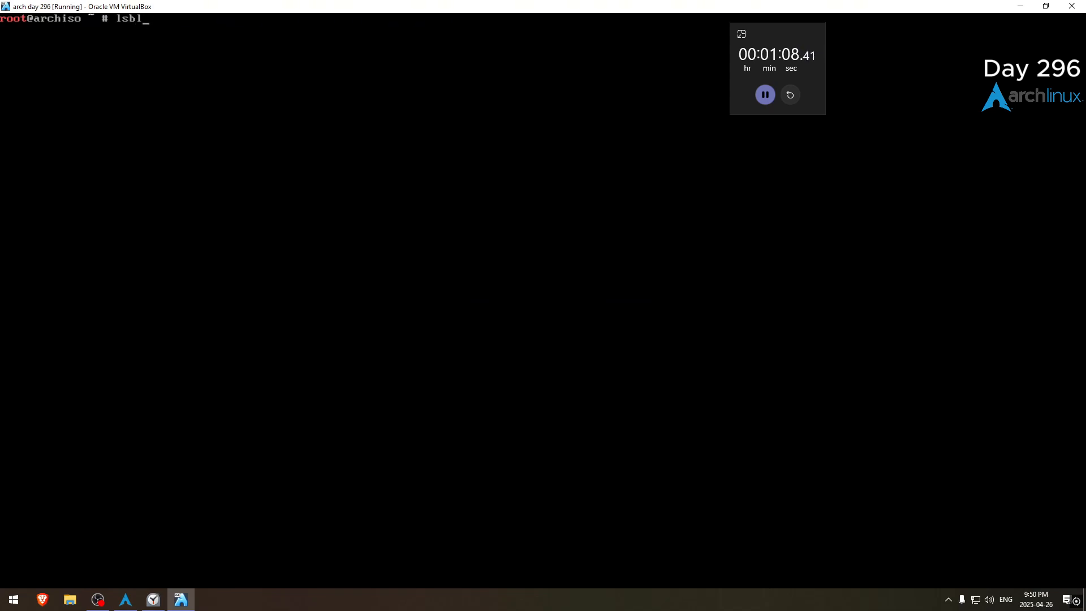
key("Return")
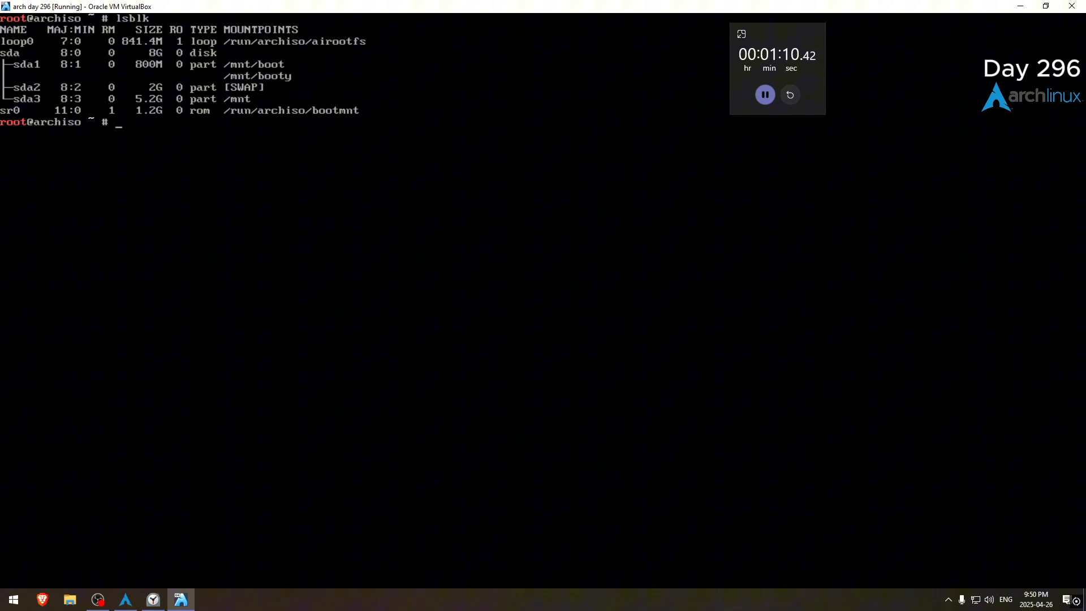
type("um")
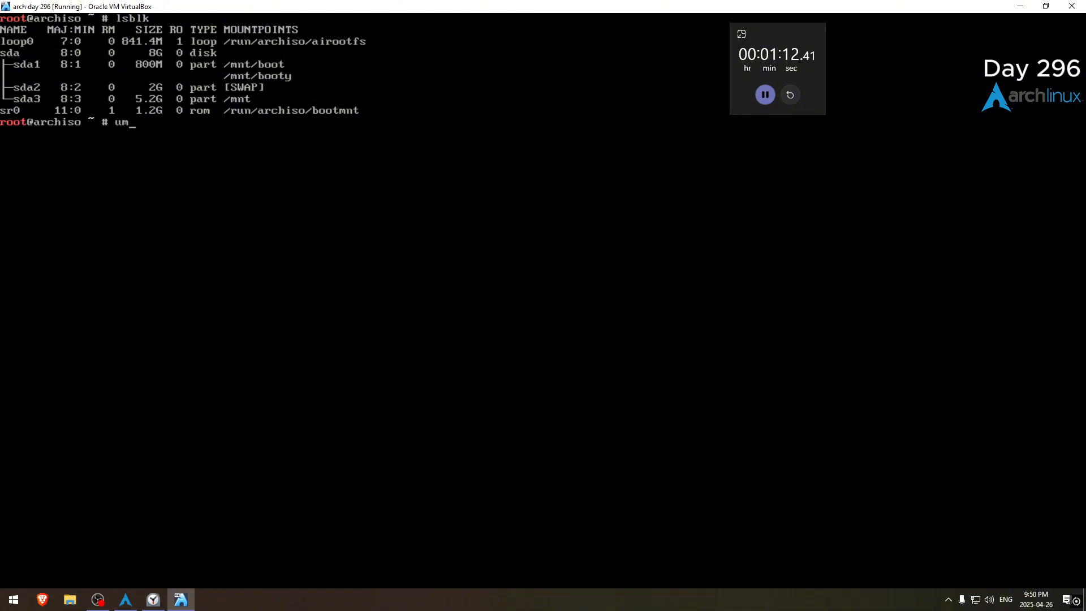
type("mount /dev/s")
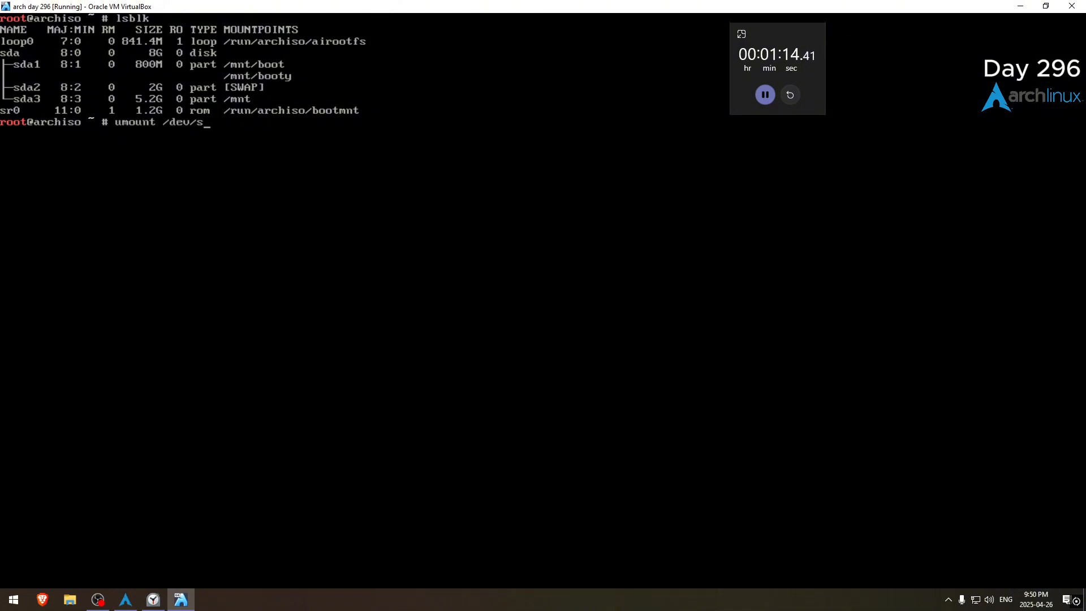
key("Return")
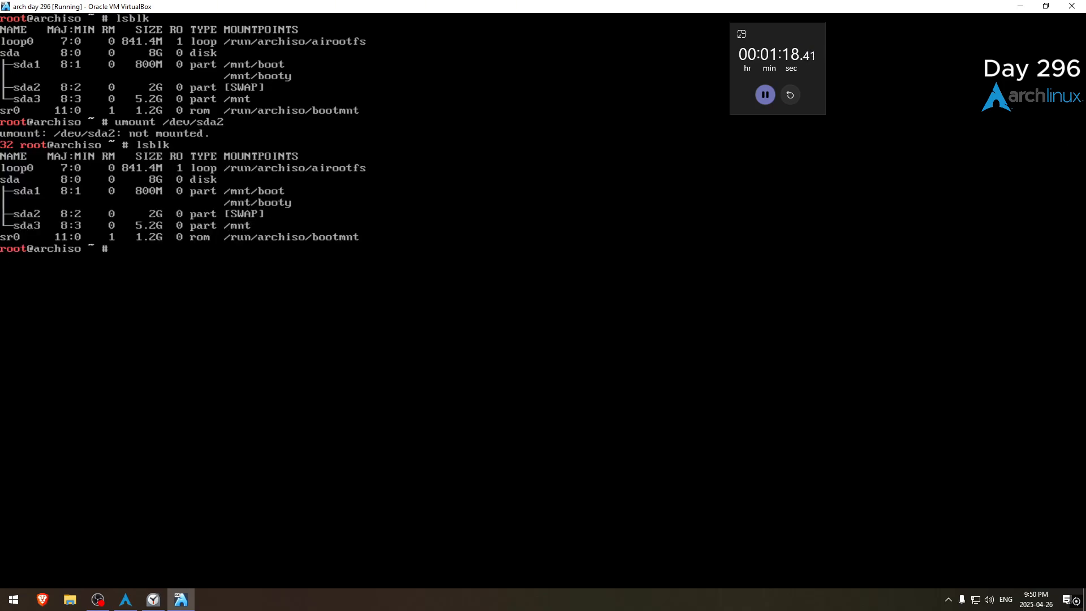
Recheck with lsblk and unmount /dev/sda1 again so it is free of /mnt/boot and /mnt/booty
type("lsblk")
type("umount /dev/sda1")
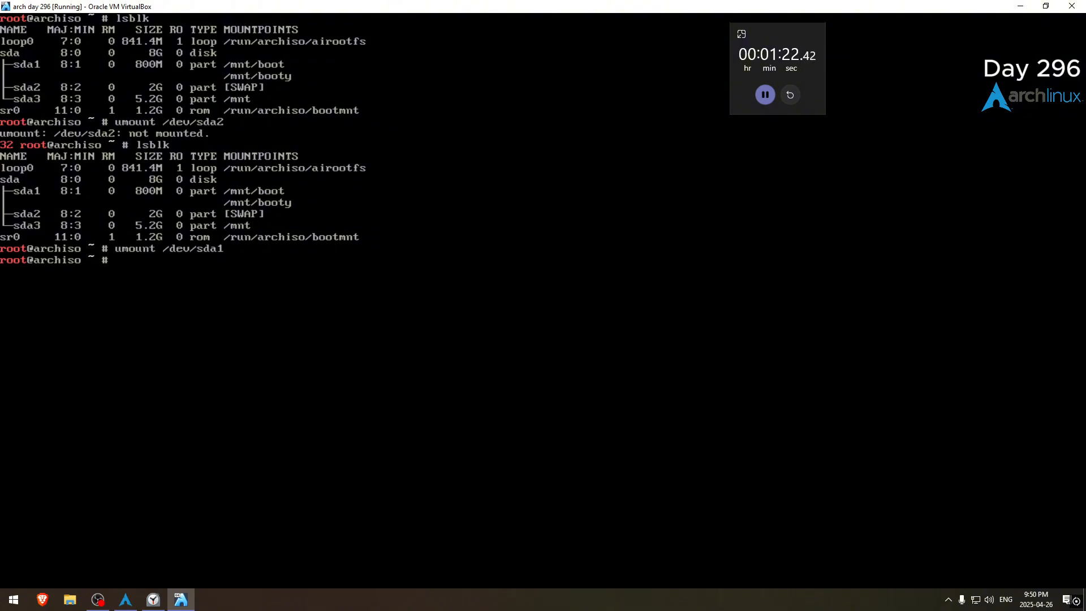
key("Return")
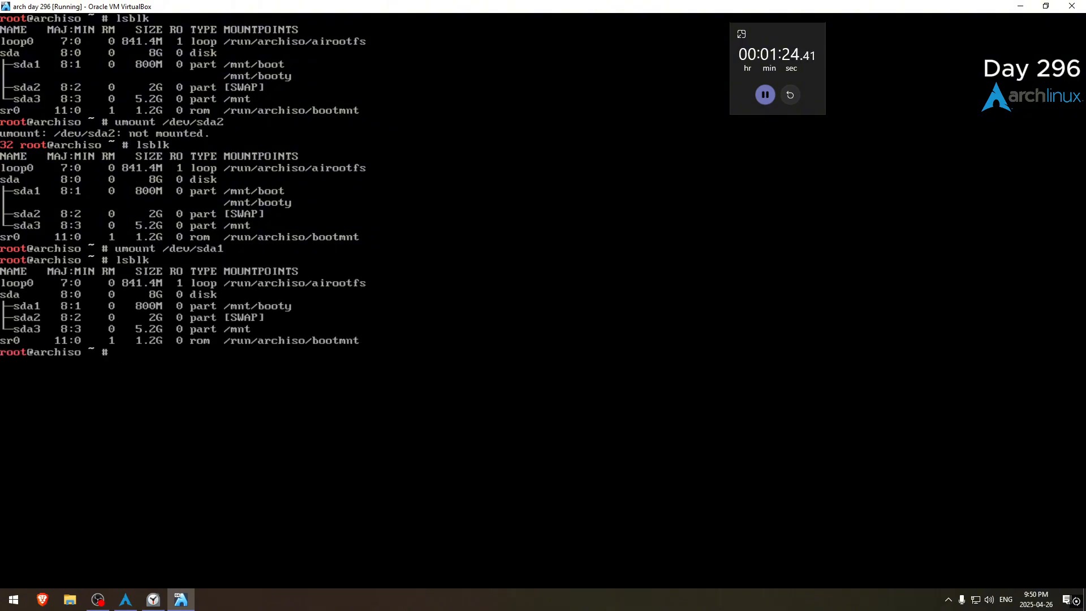
type("umount /dev/sda1")
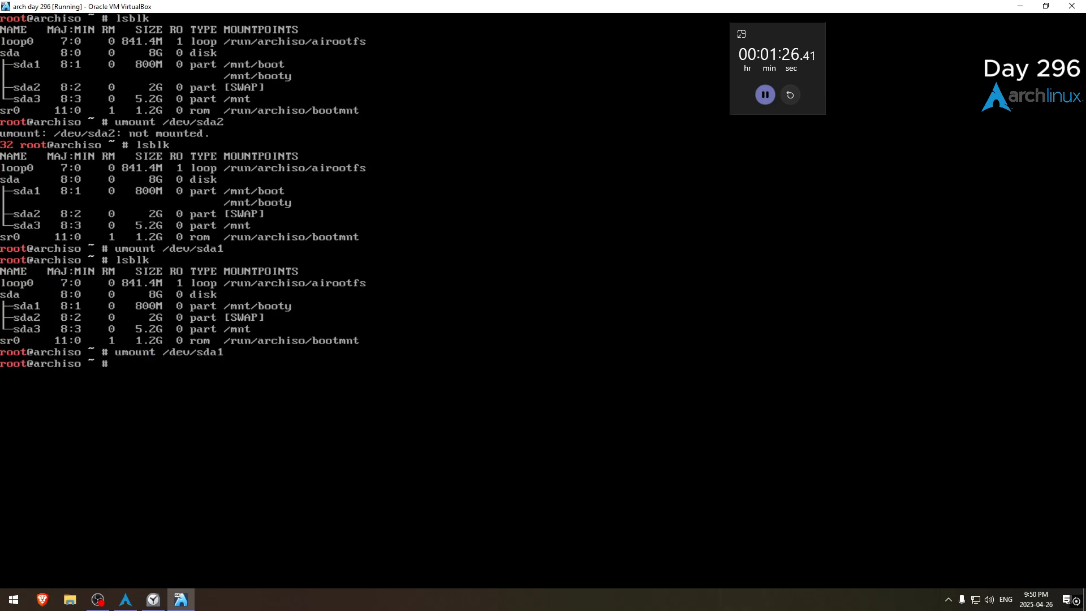
key("Return")
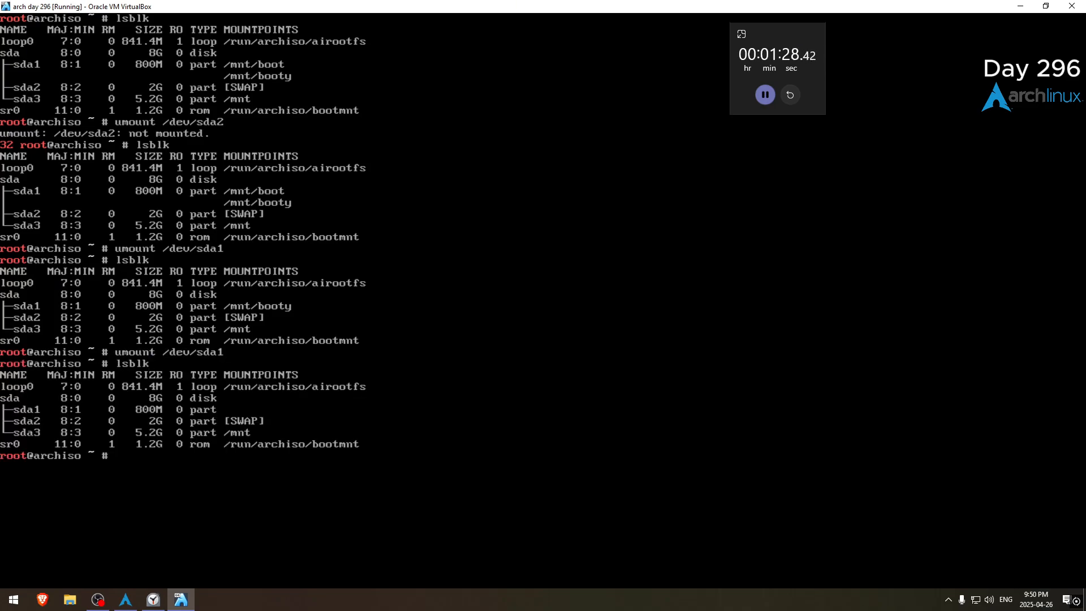
type("mo")
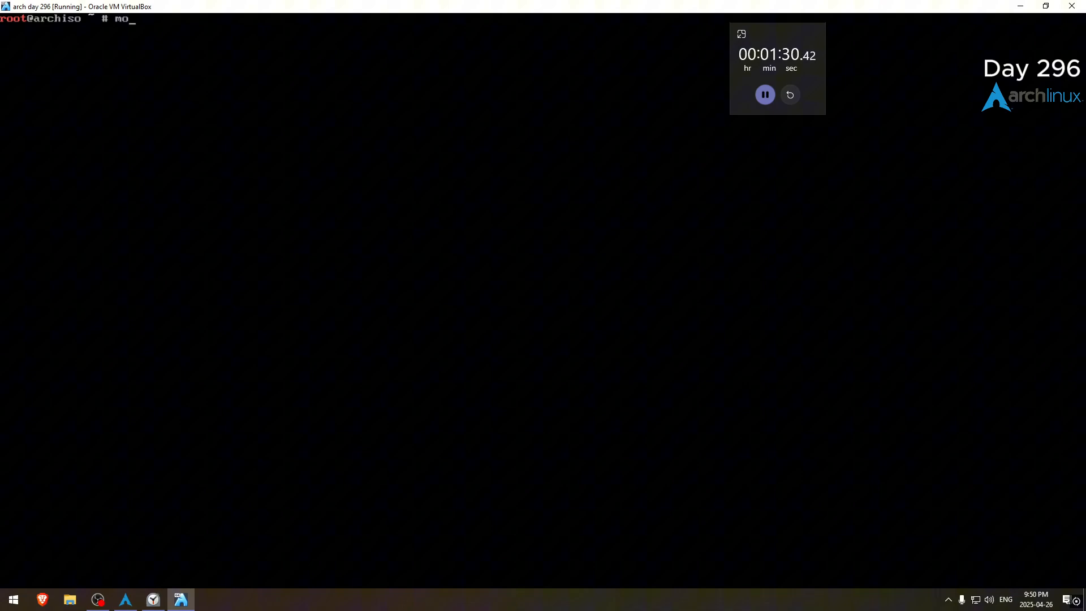
Remount /dev/sda1 at /mnt/boot with --mkdir and verify the layout with lsblk
type("unt --mkdir /de")
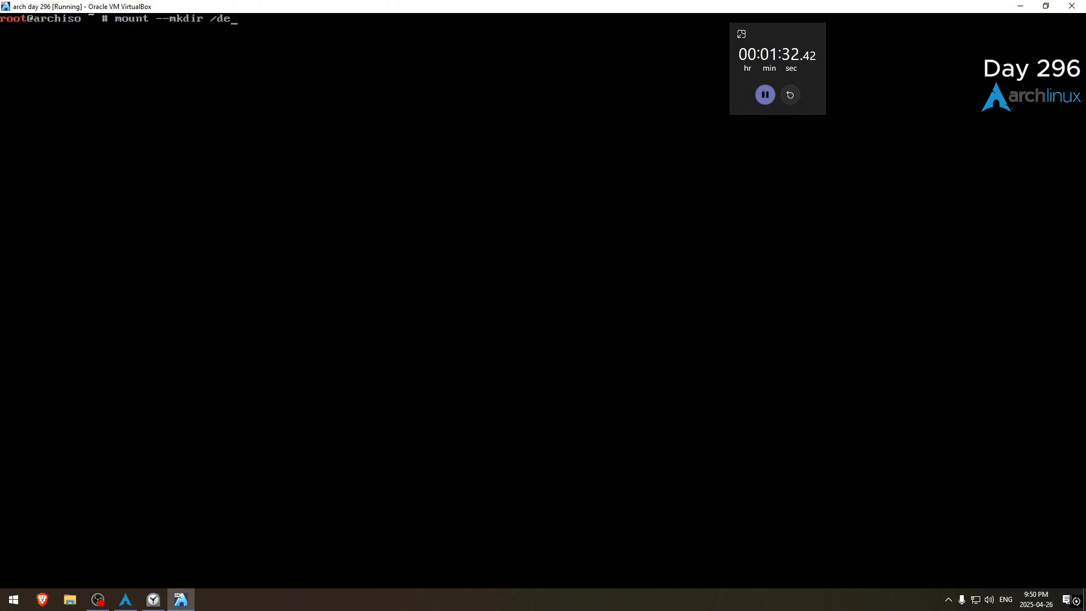
type("v/sda1 /mnt/boot")
type("lsbl")
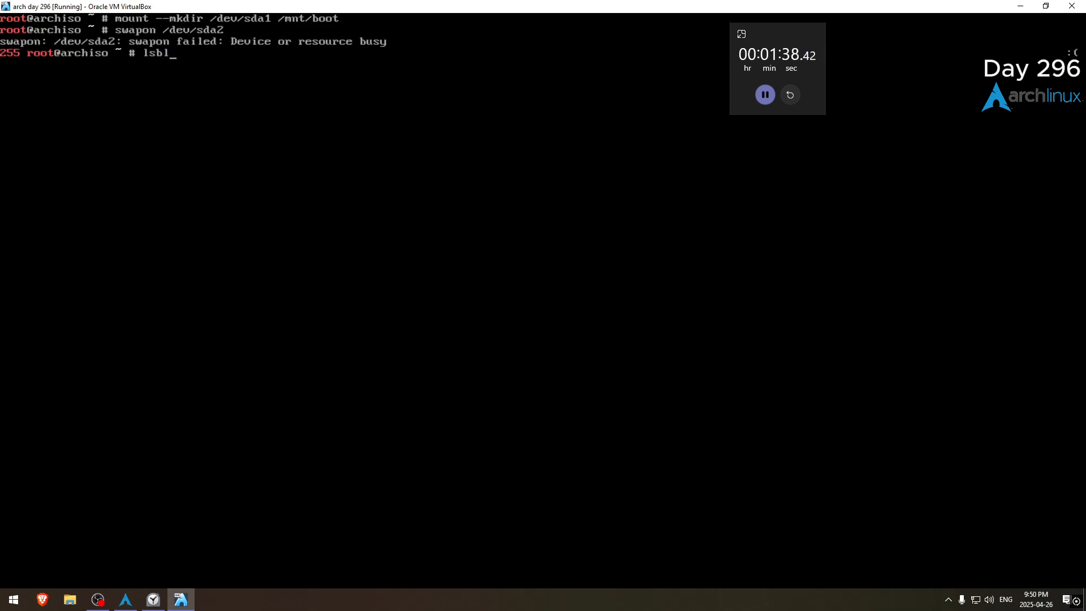
key("Return")
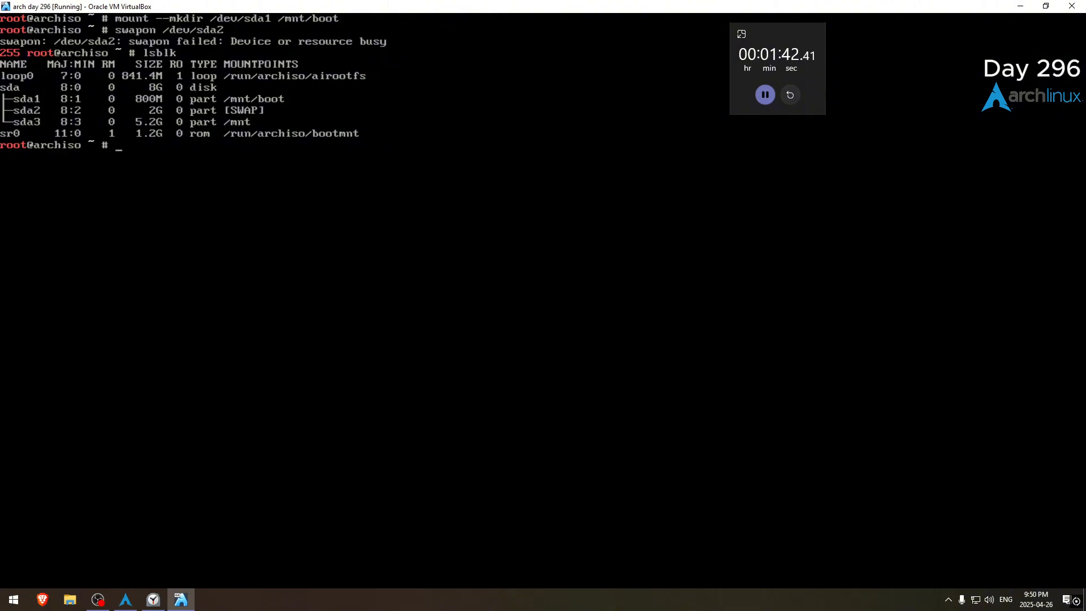
Run pacstrap /mnt with base, linux-zen, linux-firmware, networkmanager, screenfetch, cowsay, lolcat, nano and grub
type("pacstrap")
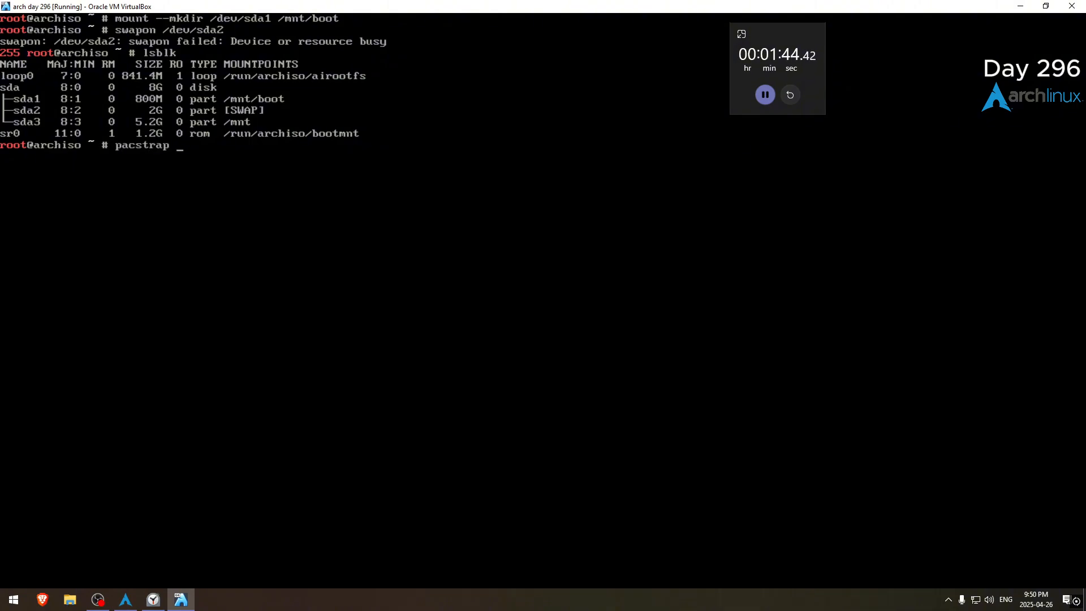
type("/mny base l;")
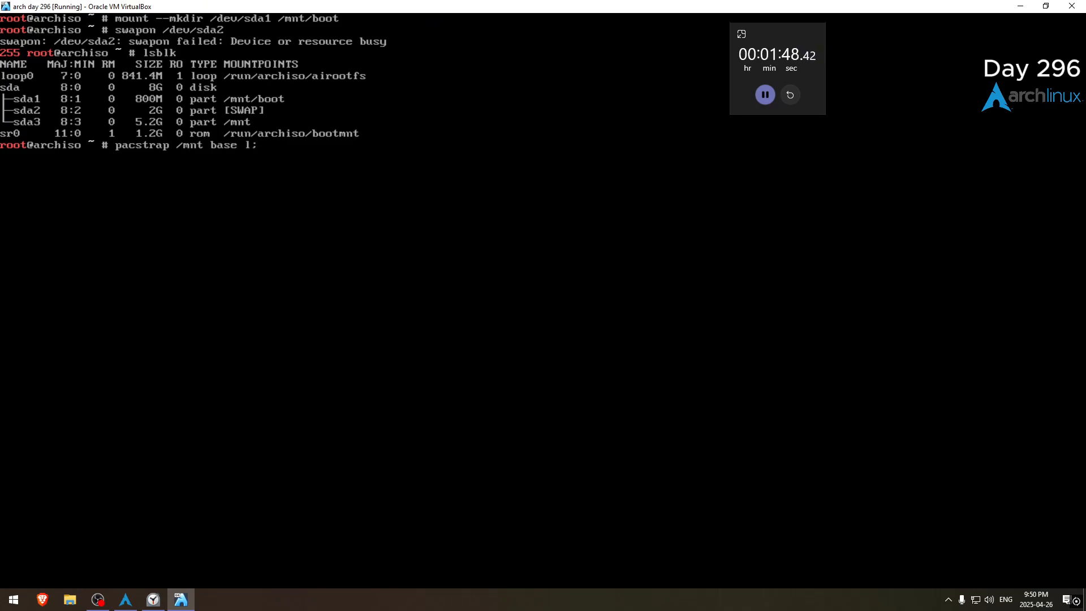
type("linux-zen linux-fg")
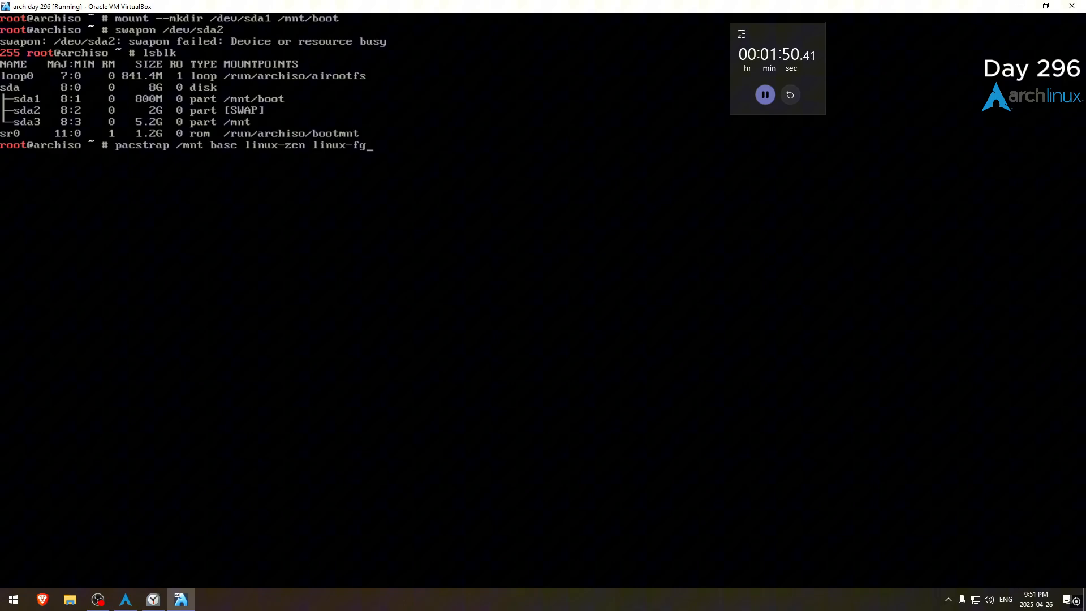
type("irmware networkmanager")
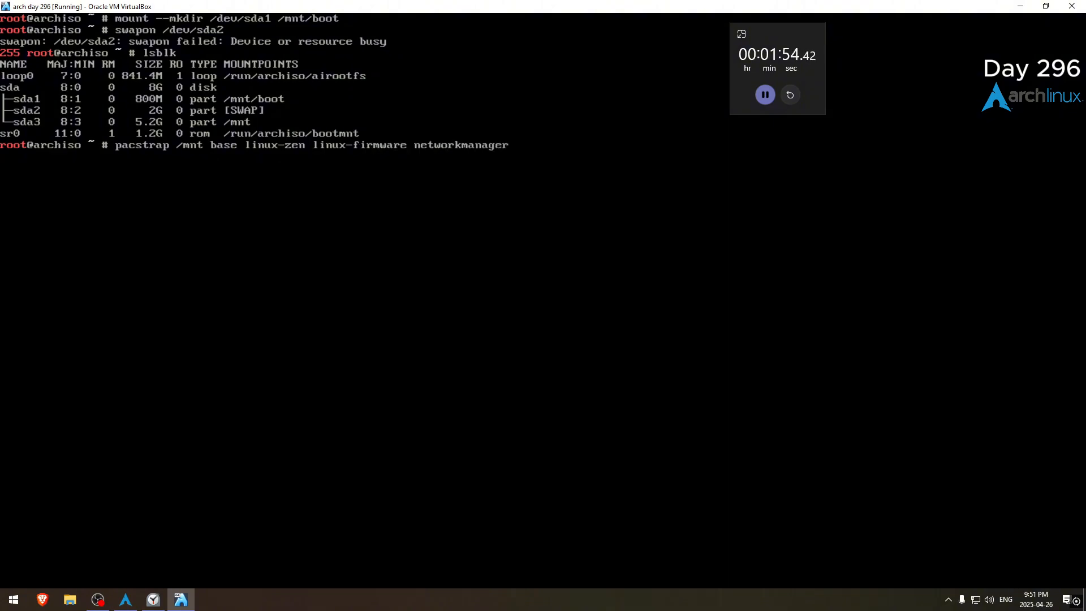
type("screen")
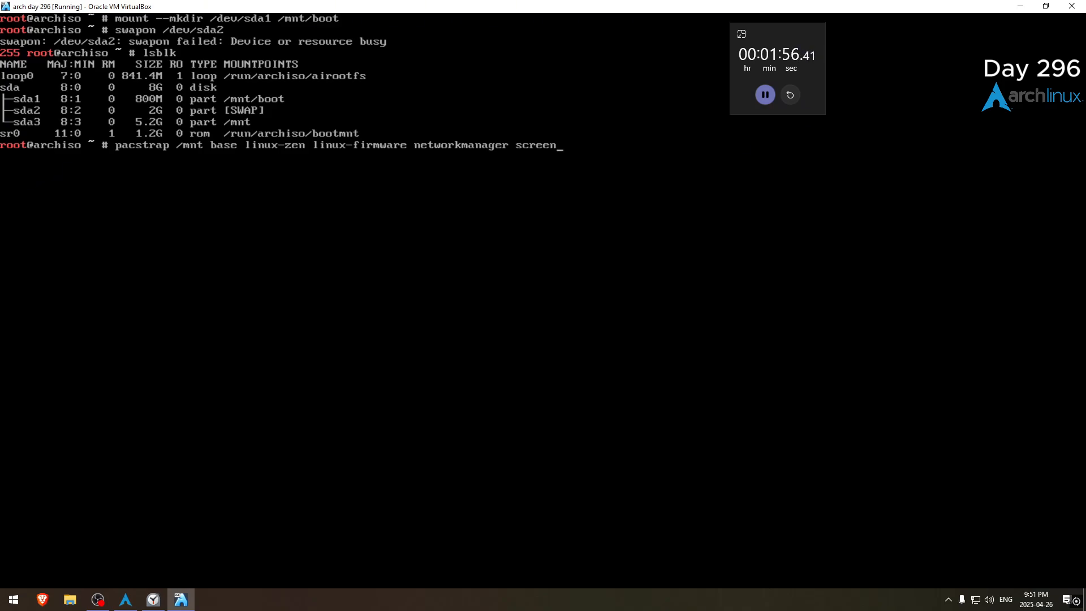
type("fetch cowsay lolcat nano grub")
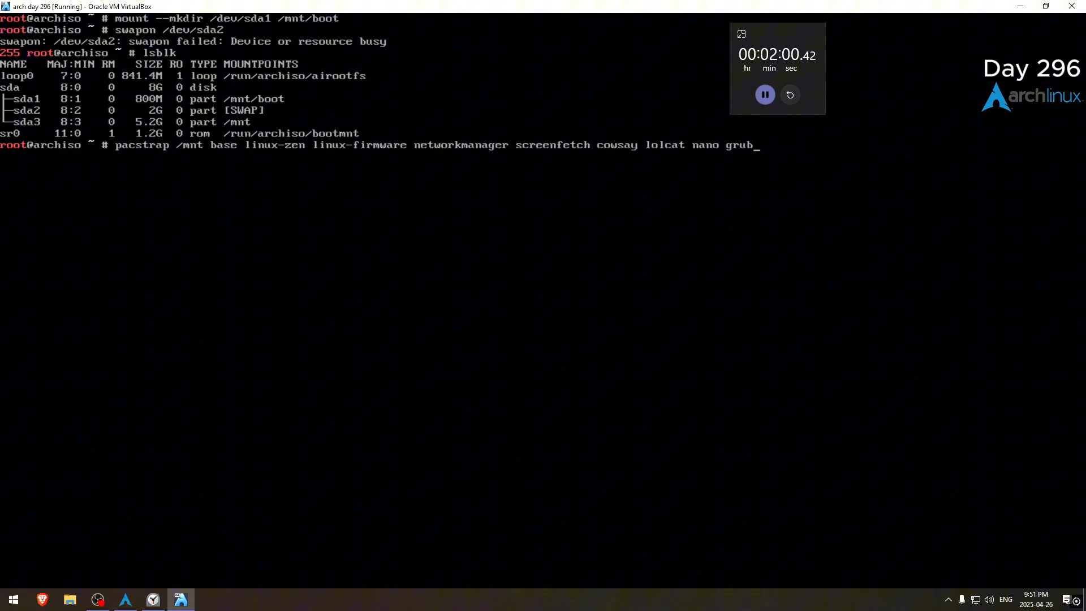
key("Return")
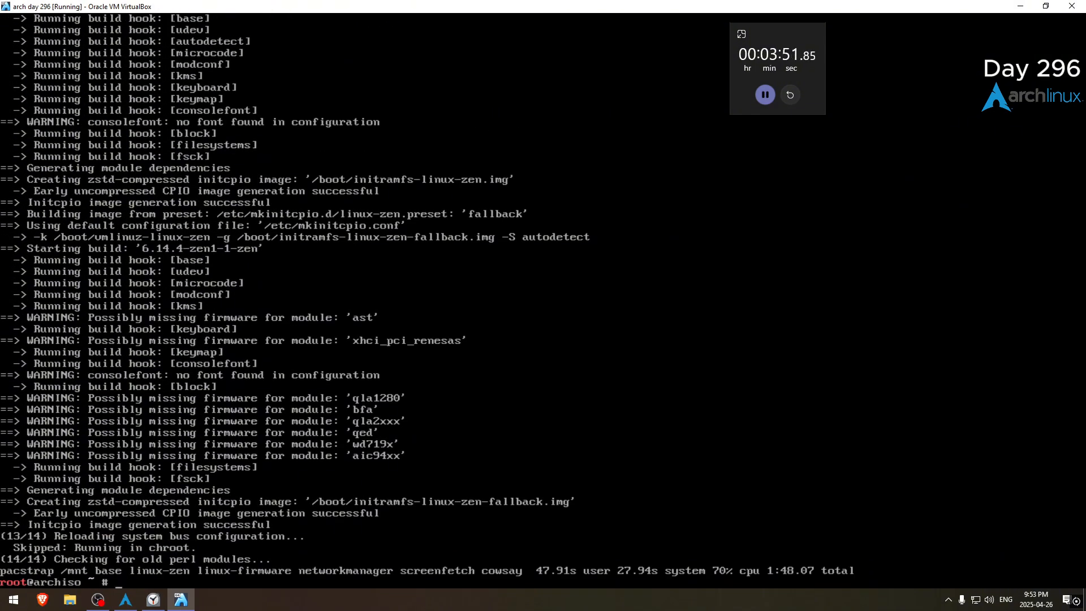
type("genfstab -U /mnt >> /mnmt")
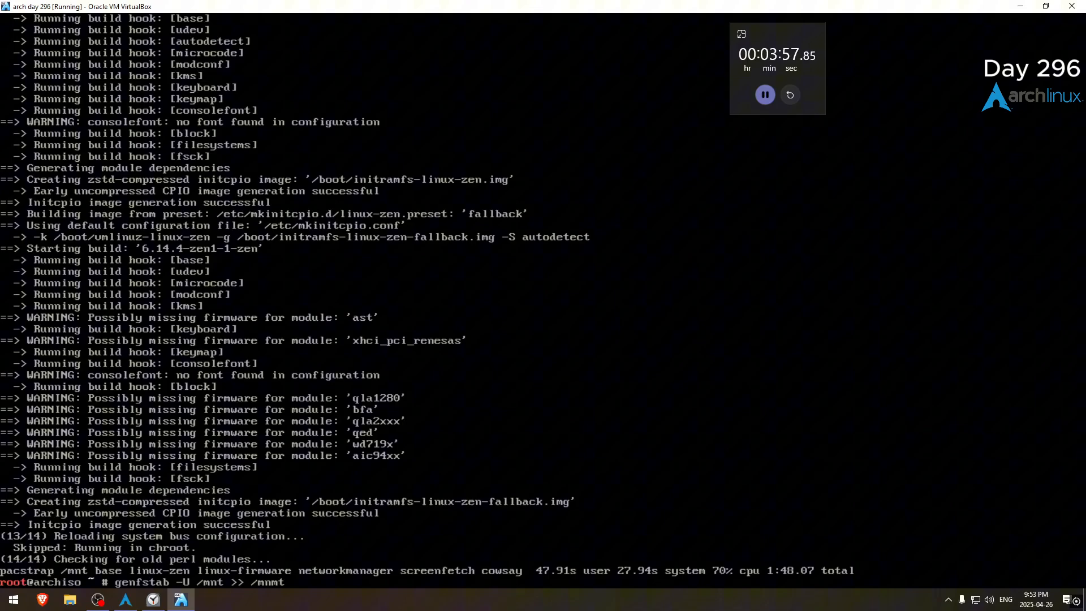
Generate fstab with genfstab -U into /mnt/etc/fstab and arch-chroot into /mnt
type("/etc")
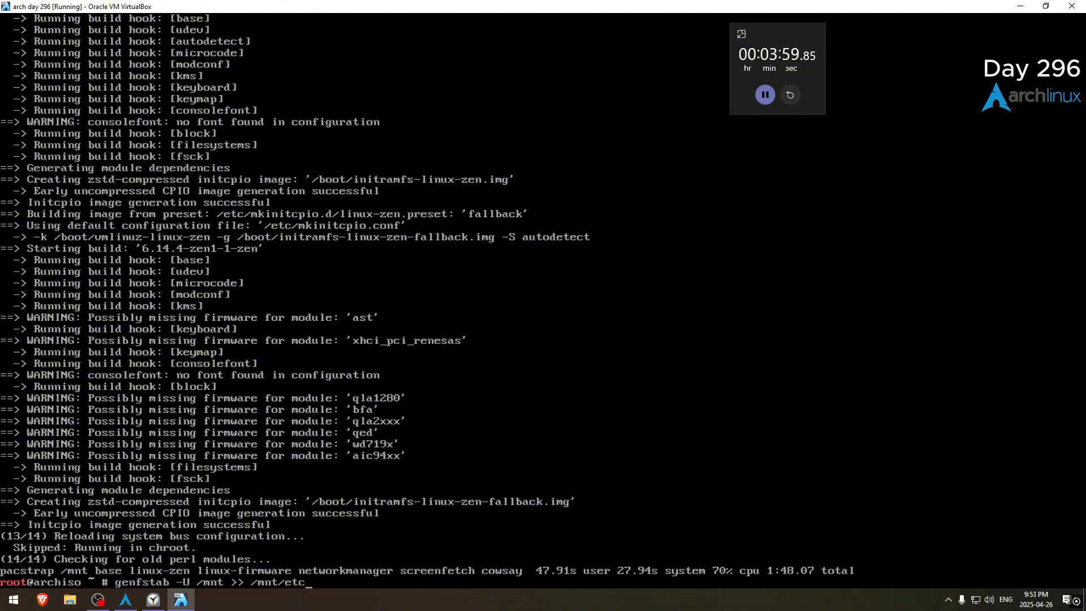
type("fstab")
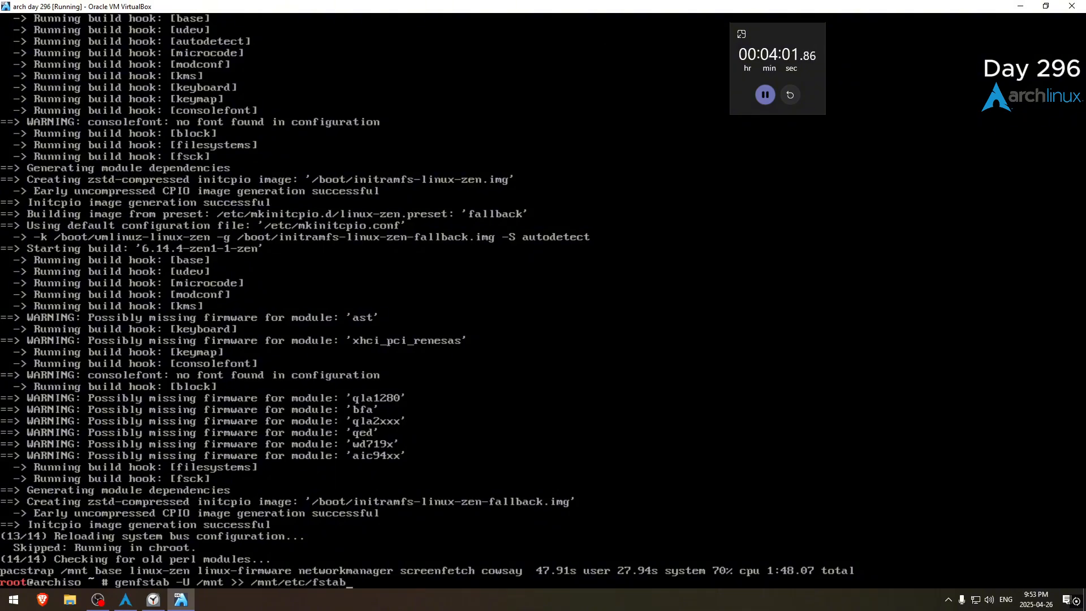
type("arch-chroot /mnt")
type("ln")
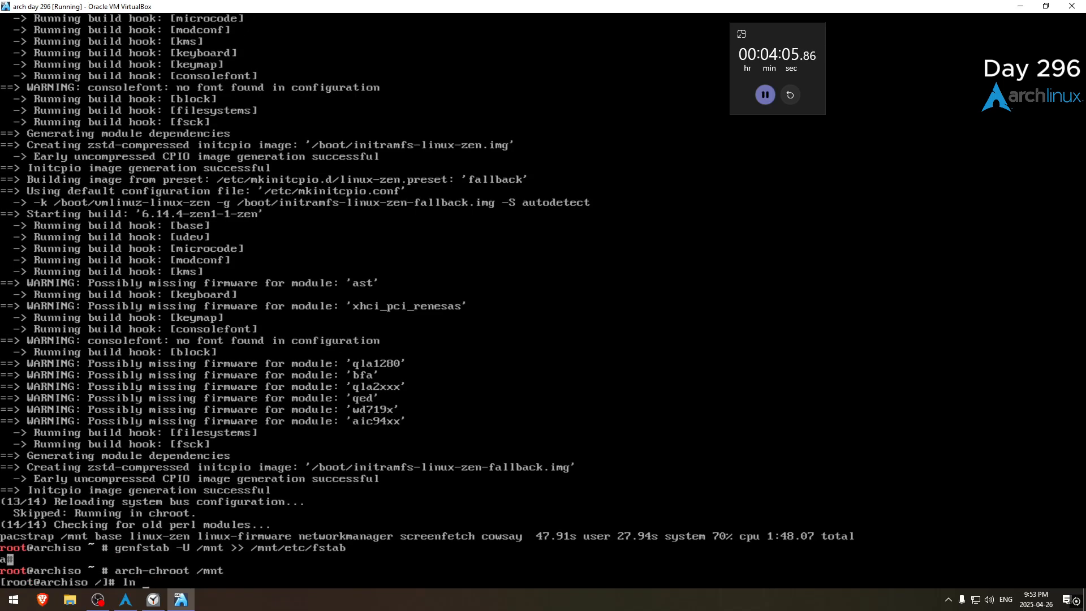
Link /etc/localtime to Canada/Eastern and sync the hardware clock with hwclock --systohc
type("-sf /usr/share/zoneinfo")
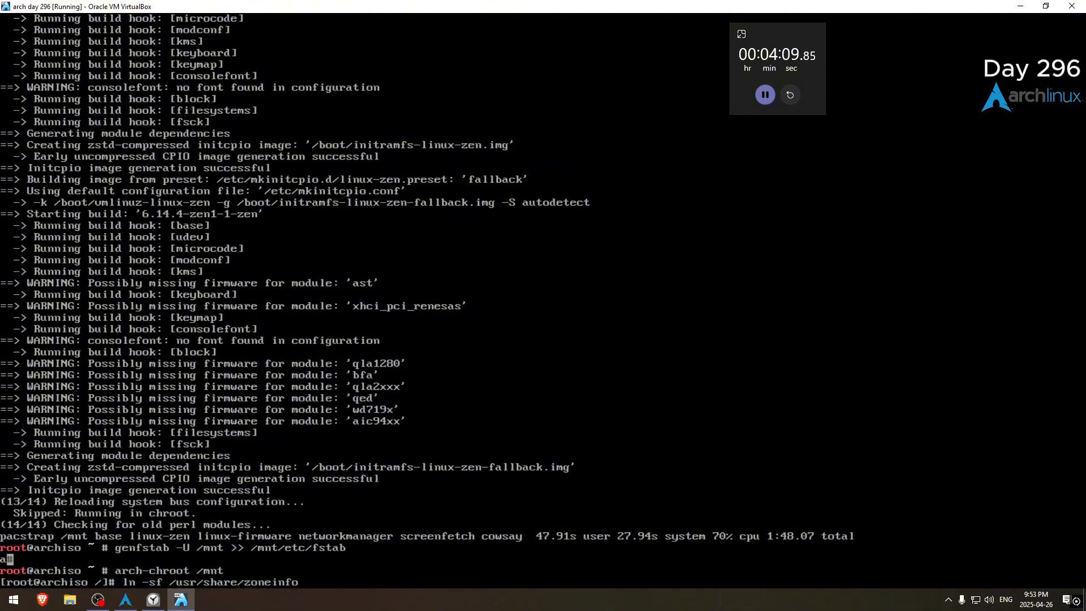
type("/Canada/E")
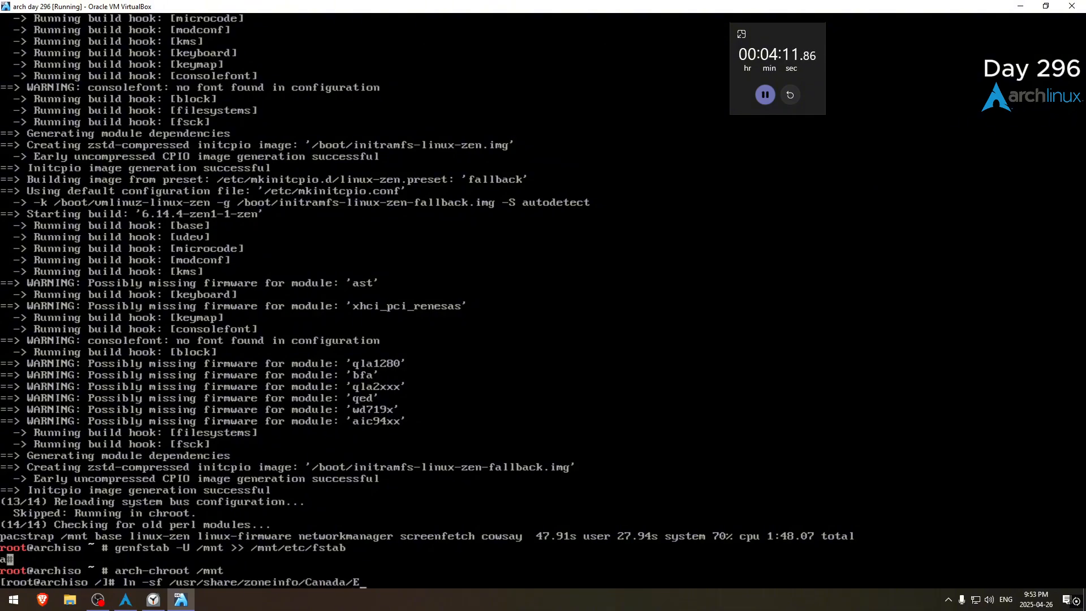
type("astern /etc/localtime")
type("hwclock ")
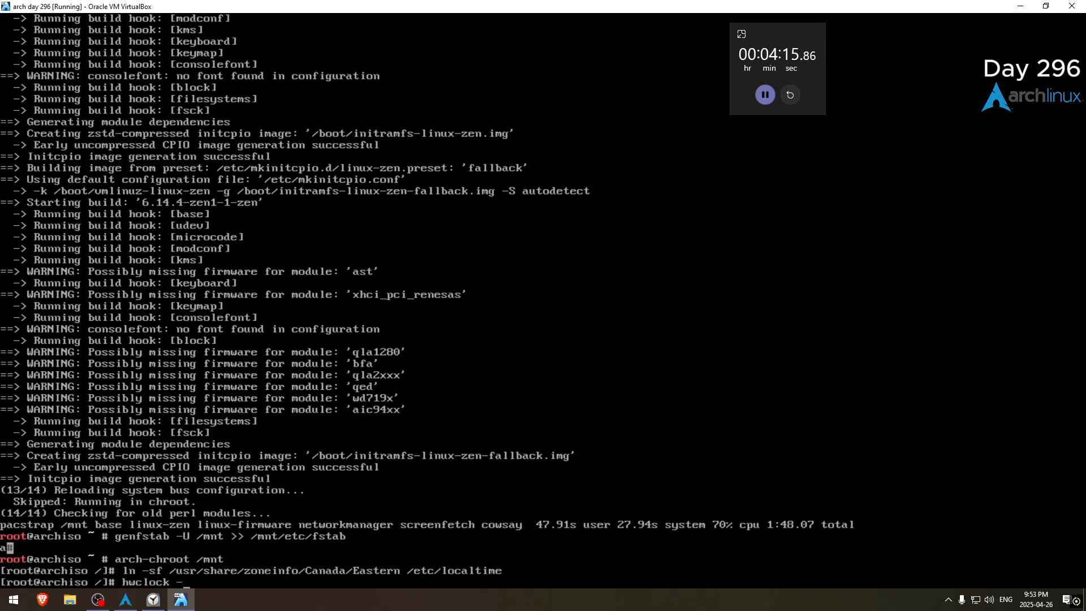
type("--systo")
type("en")
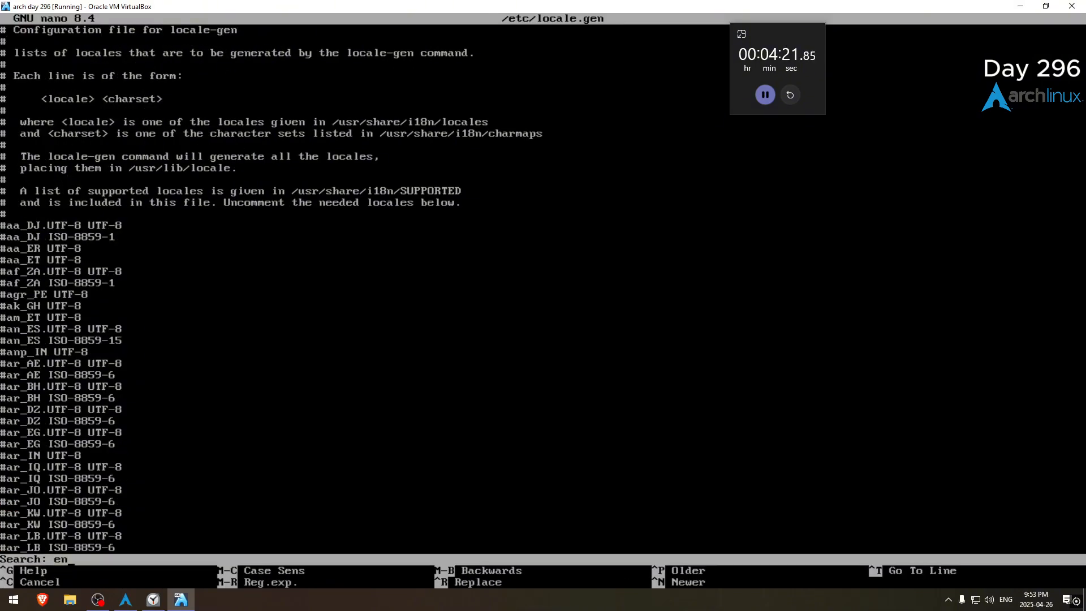
Uncomment en_US.UTF-8 in locale.gen, run locale-gen, and write LANG=en_US.UTF-8 to locale.conf
key("Return")
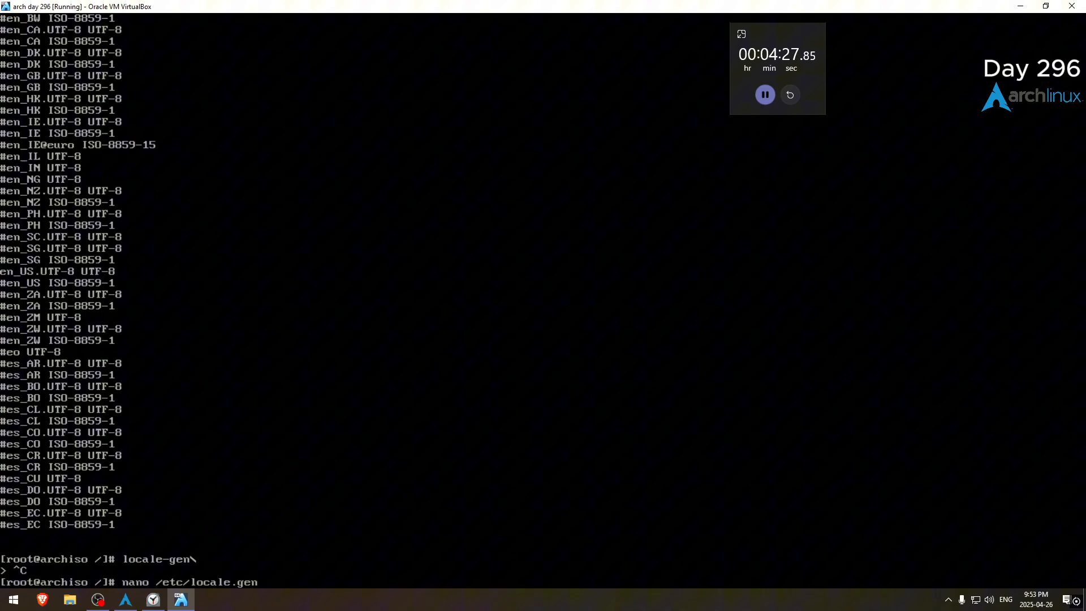
key("Return")
type("LANG=e")
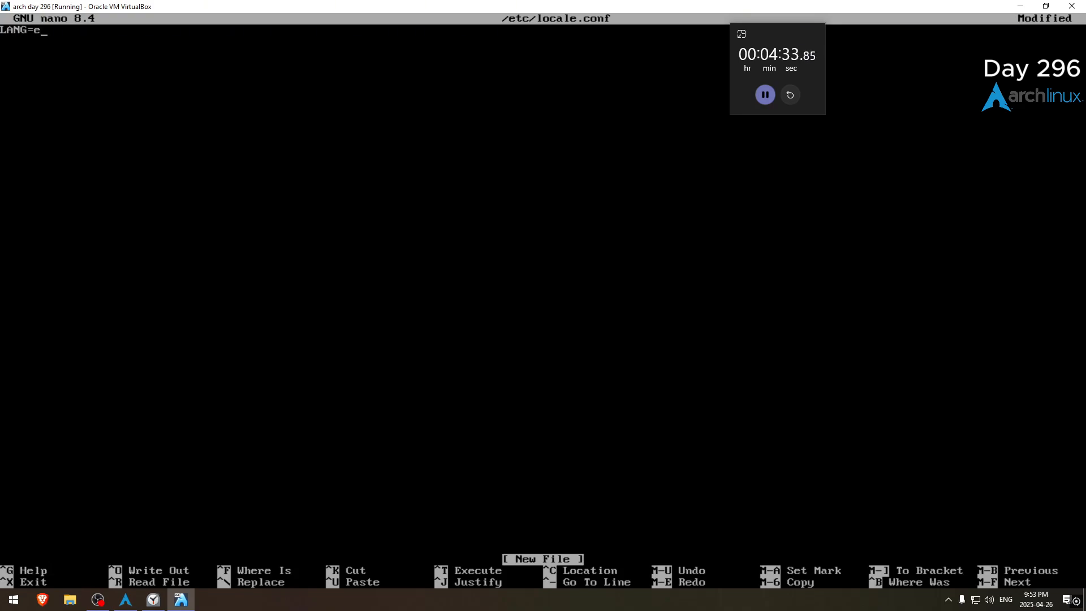
type("n_US.UTF-8")
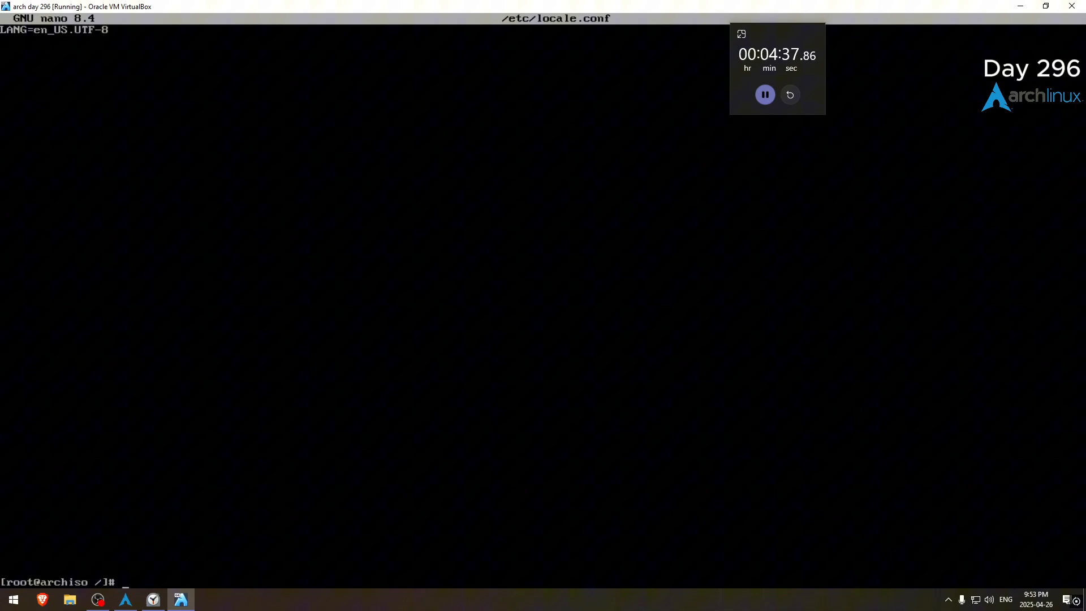
Install GRUB with target x86_64-efi, efi-directory /boot and bootloader-id GRUB
type("grub-install --")
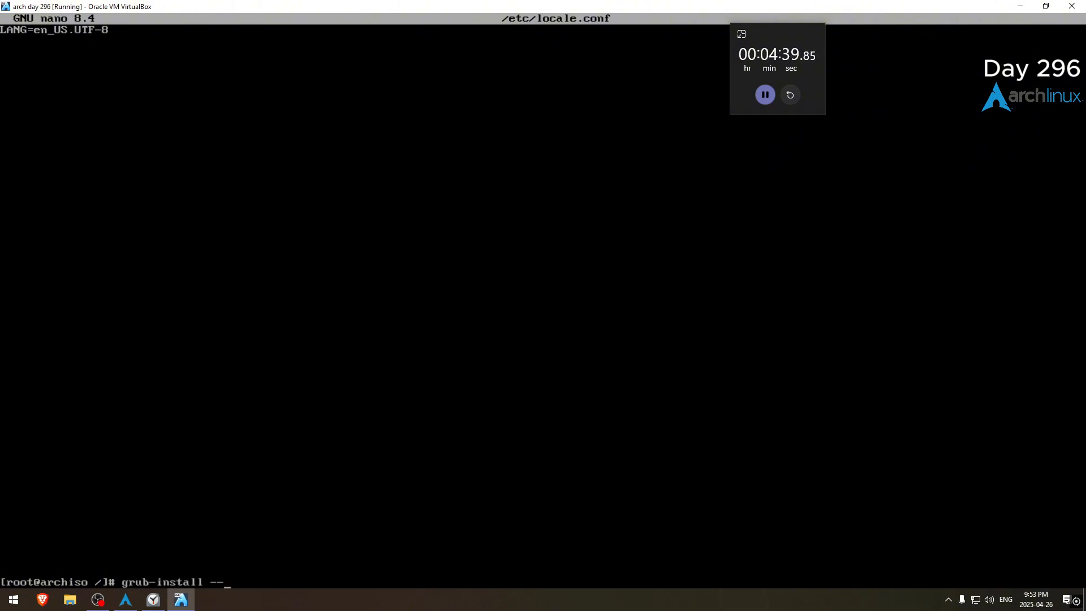
type("target=x86_64-efi")
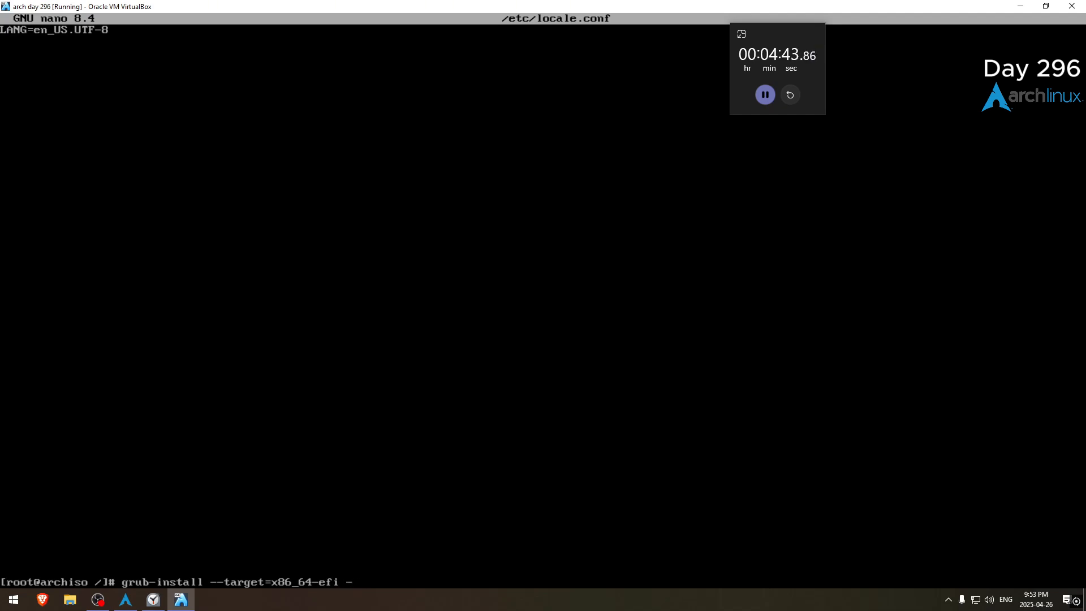
type("--efi-di")
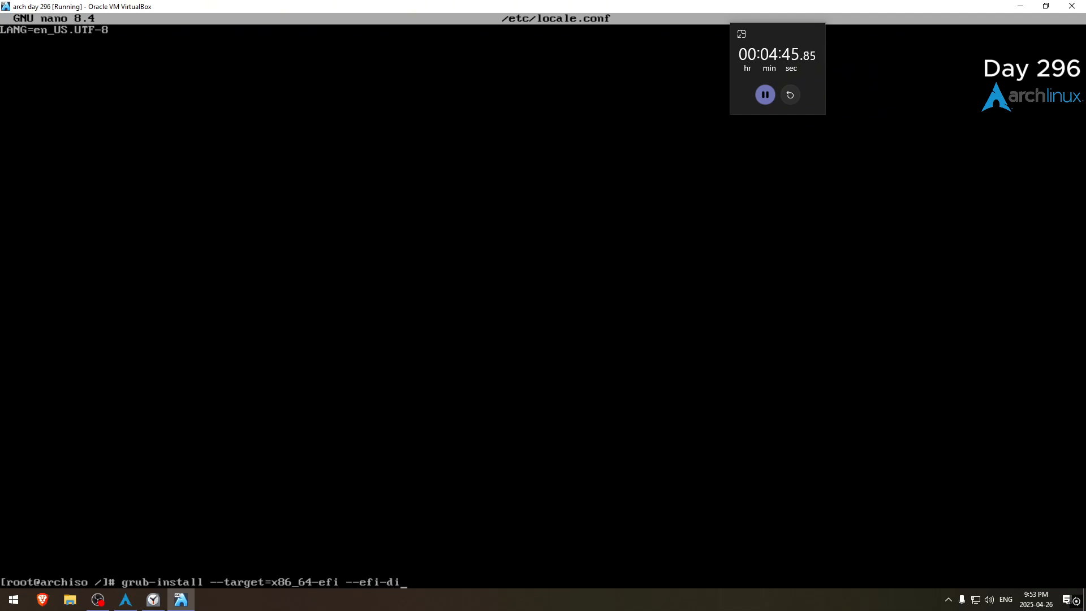
type("rectory=/b")
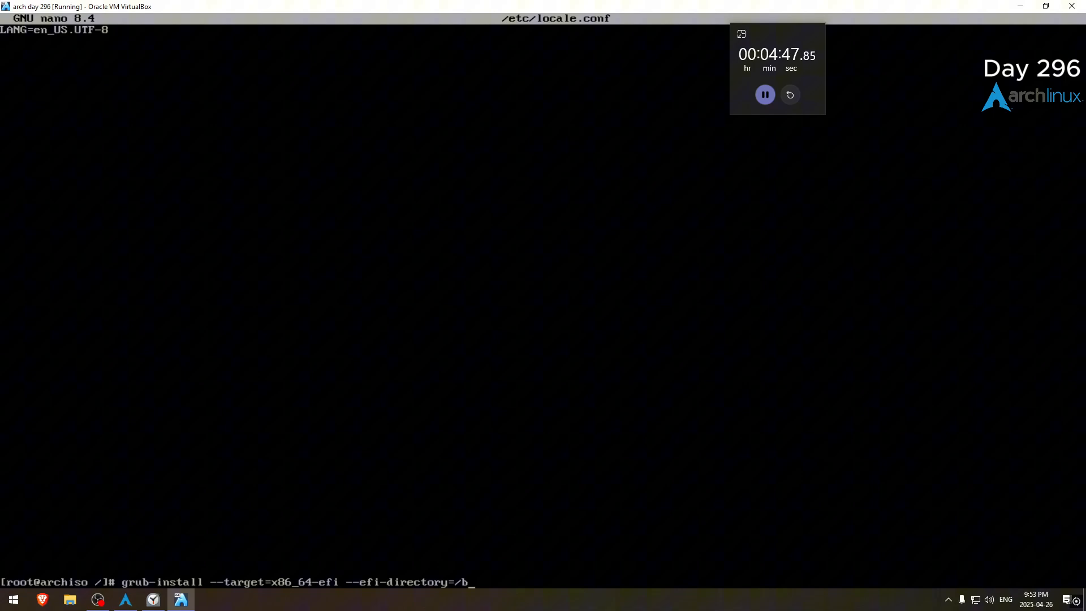
type("oot --bootload")
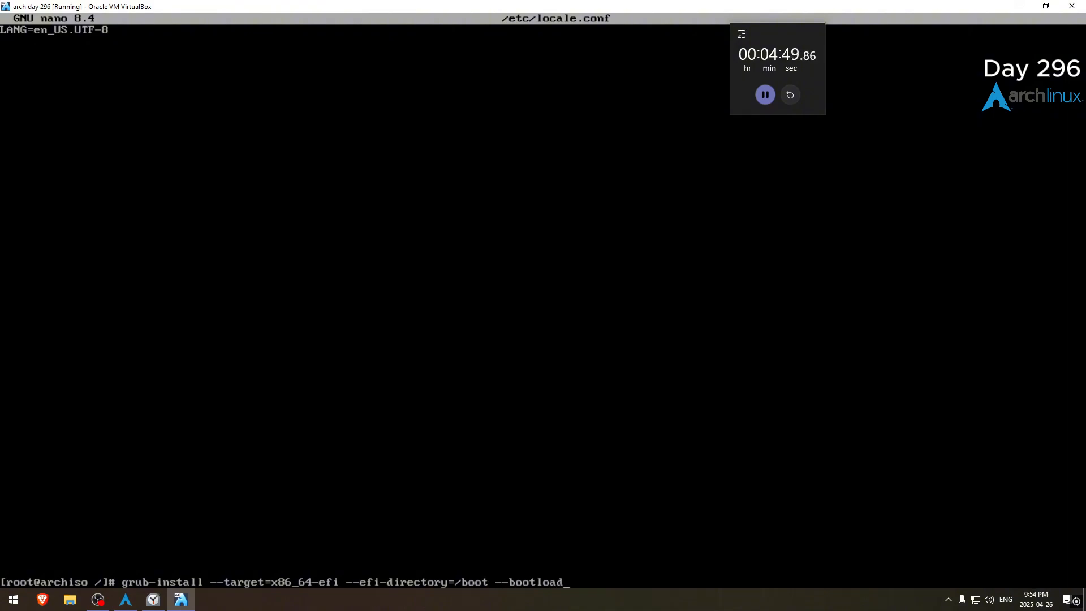
key("Return")
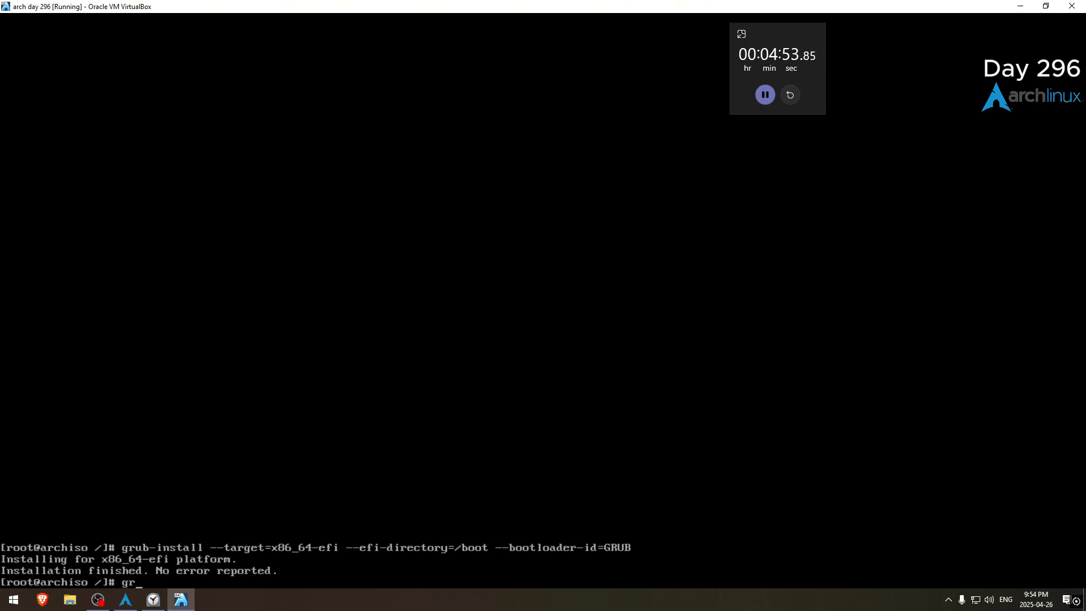
Generate /boot/grub/grub.cfg with grub-mkconfig and enable the NetworkManager service
type("grub-mkconfig -o")
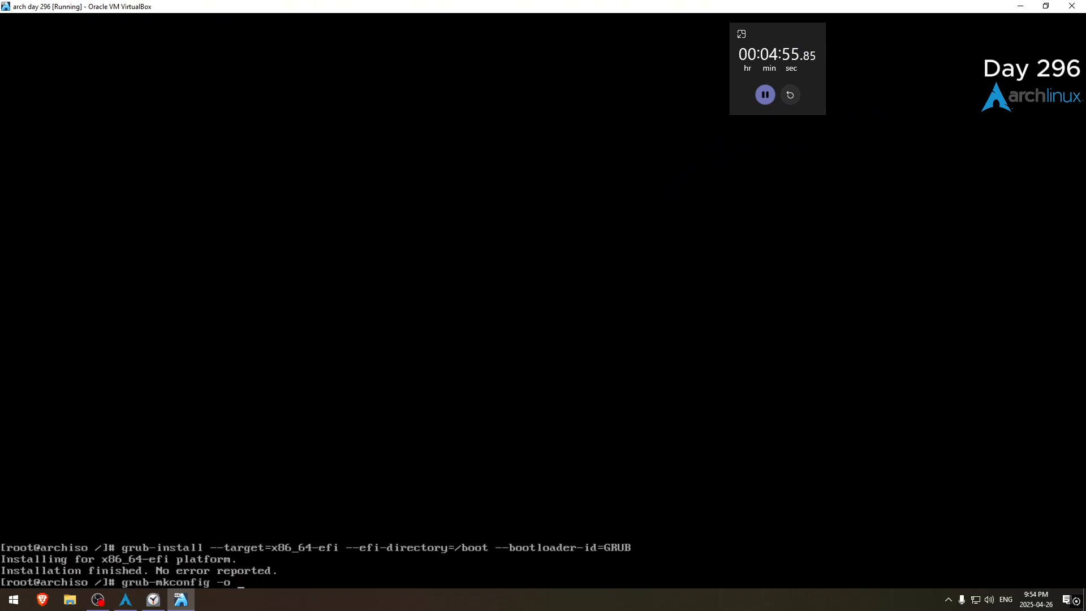
type("/boot/grub/grub.cfg")
type("systemctl ena")
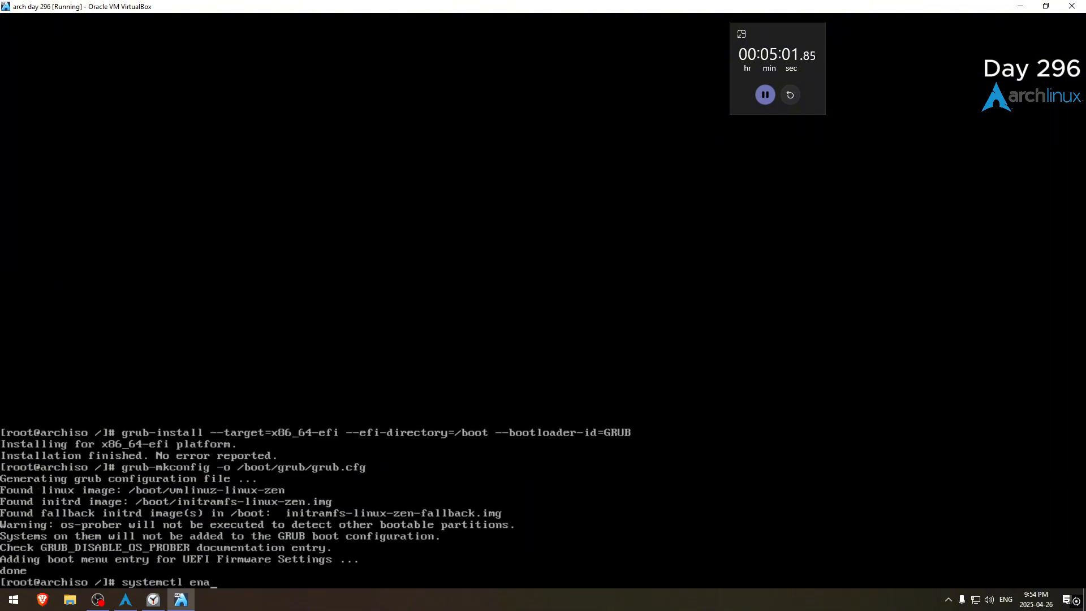
type("ble Netw")
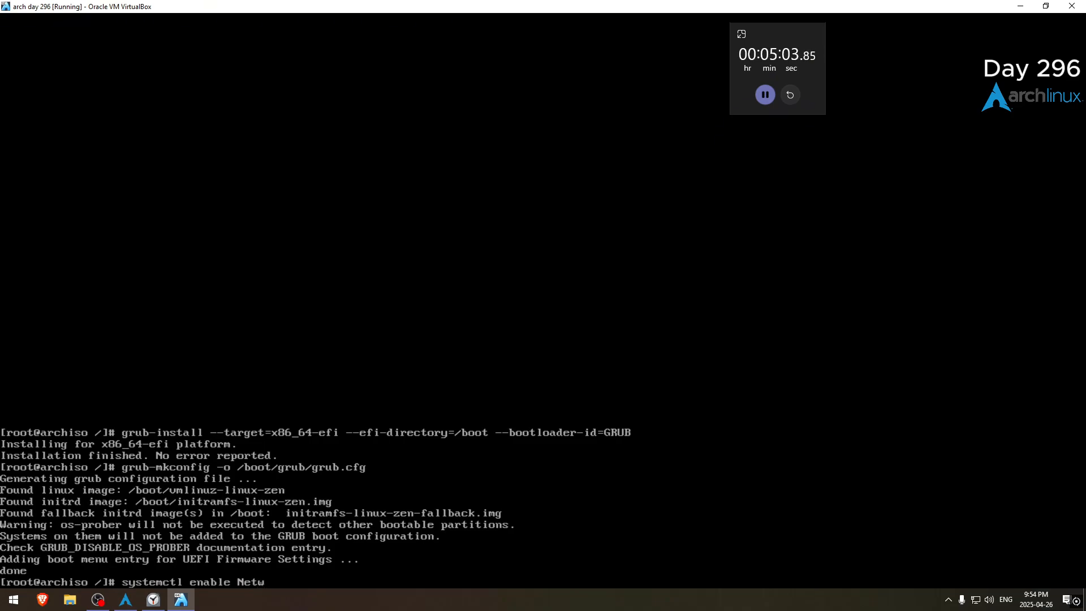
type("orkman")
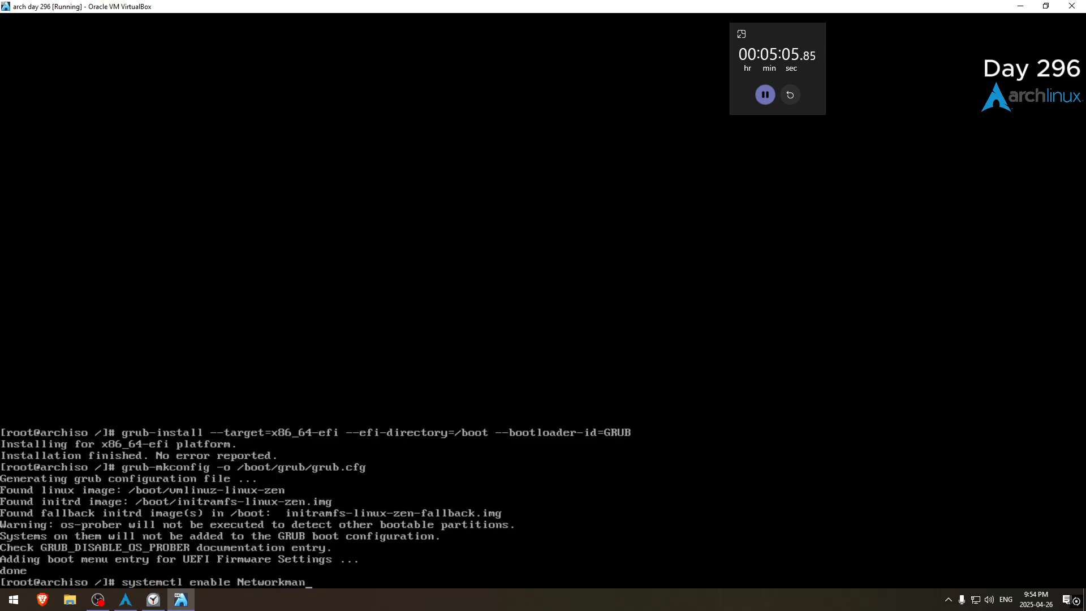
key("Return")
type("reboo")
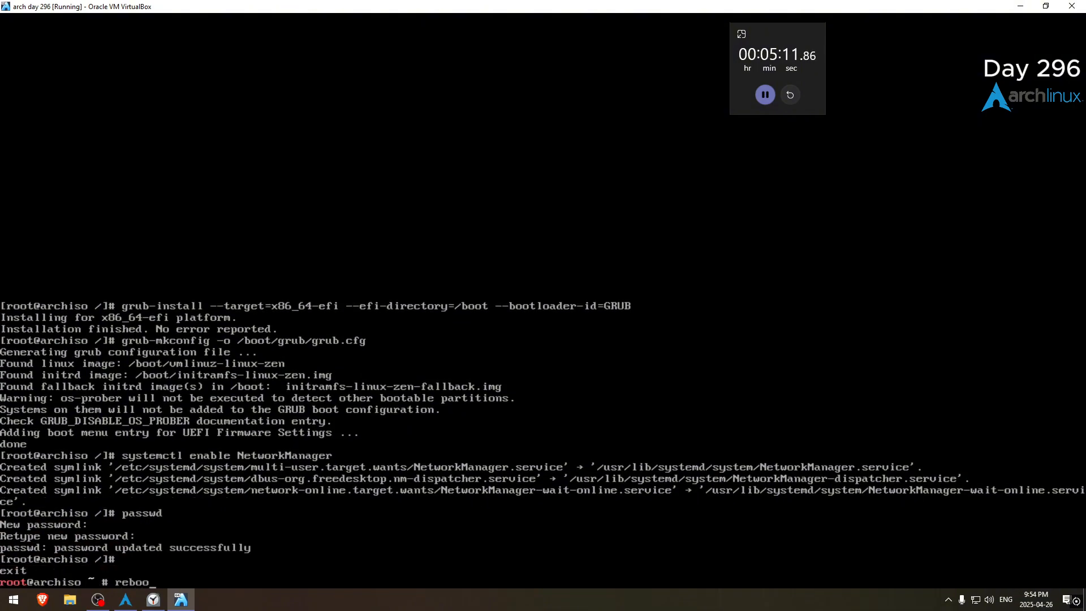
Reboot the VM into the installed Arch system after setting the root password and exiting the chroot
key("Return")
type("cows")
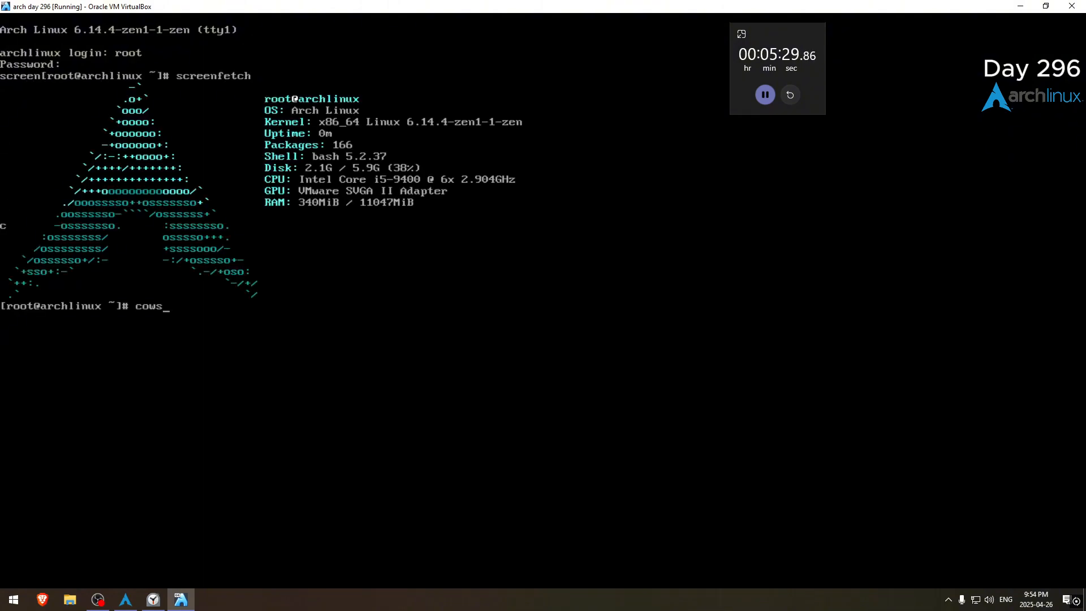
Compose the command 'cowsay -f dragon Day 296! | lolcat' on the rebooted Arch guest
type("ay -f dragon Day 296")
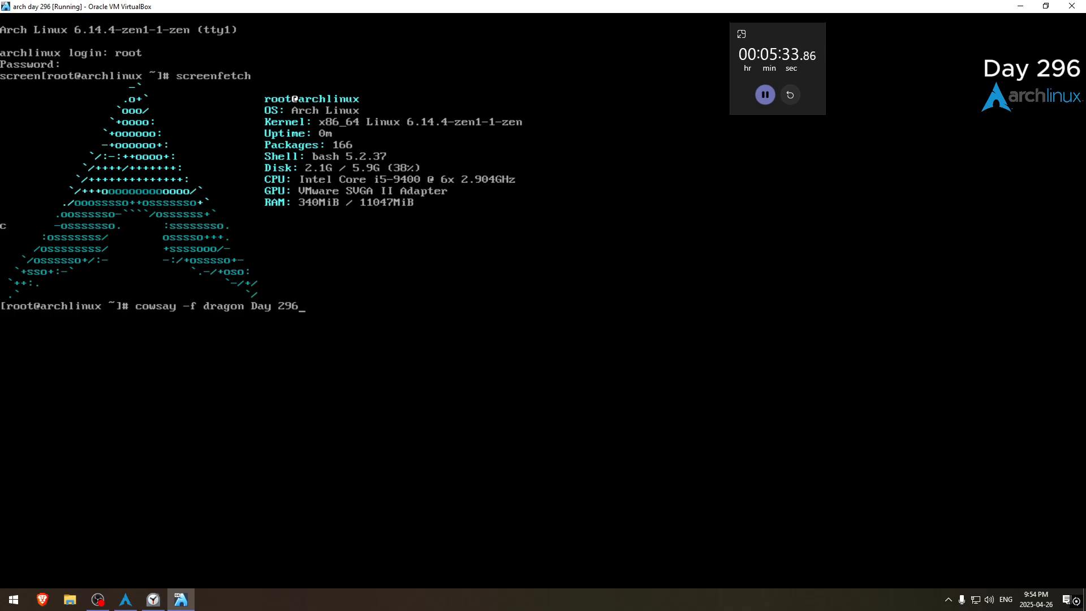
type("! | lo")
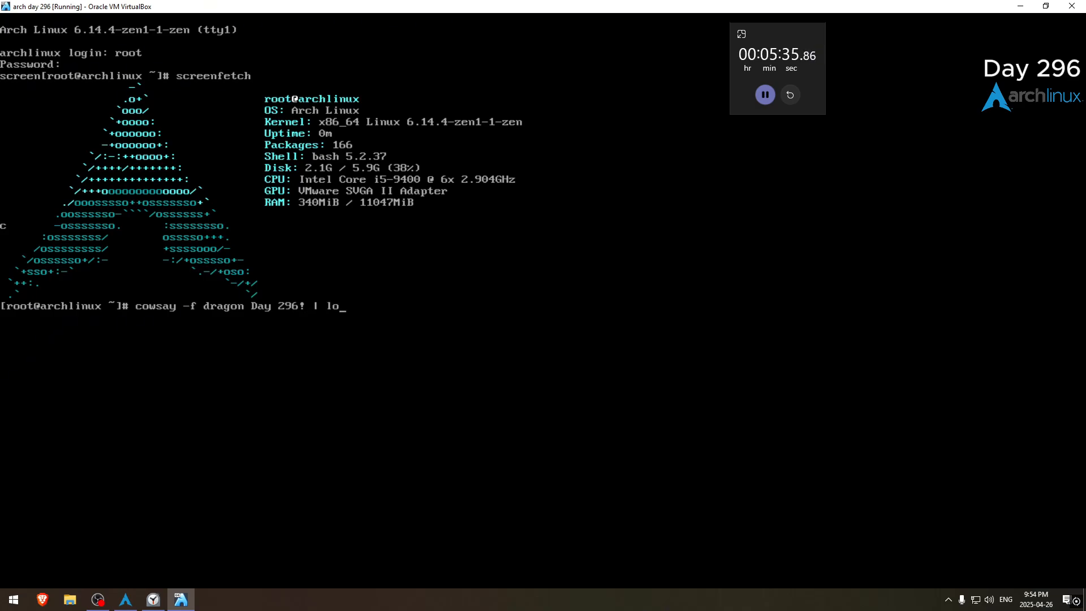